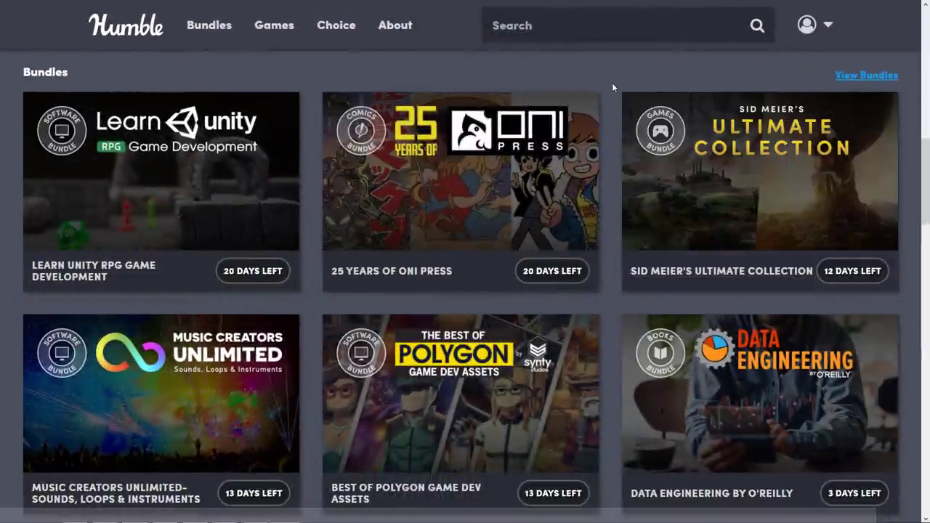
mouse_move(616, 90)
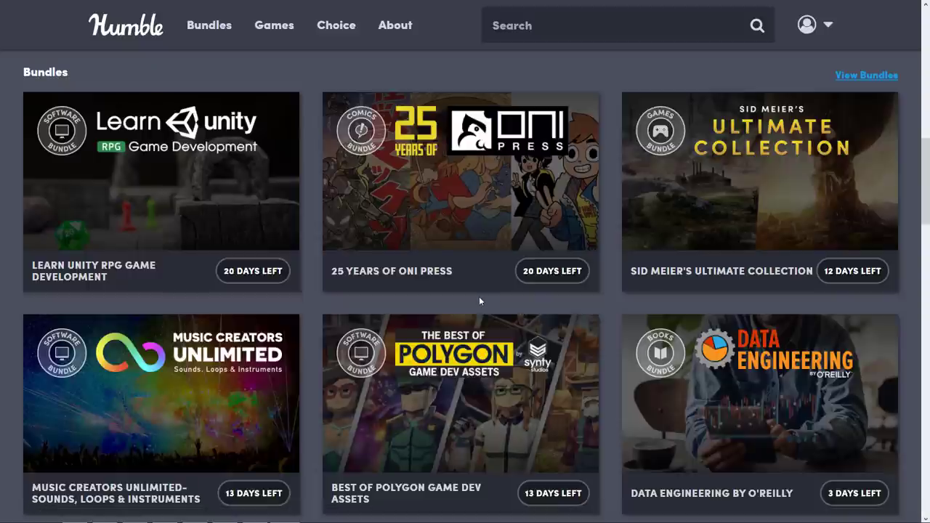
mouse_move(459, 392)
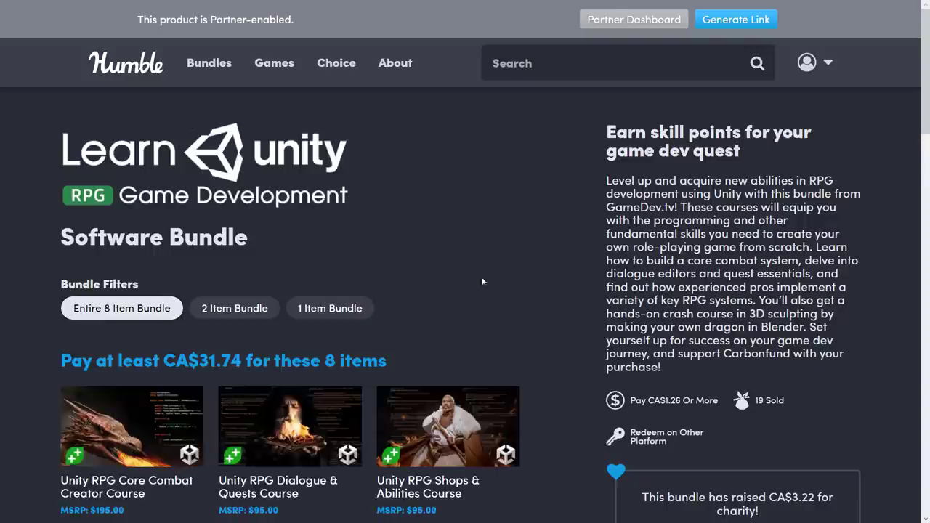
scroll("down", 3)
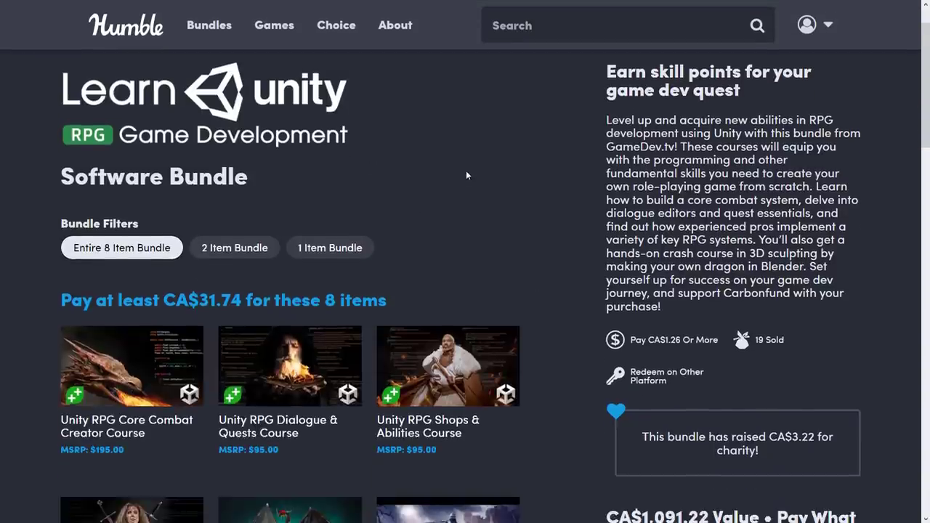
mouse_move(561, 174)
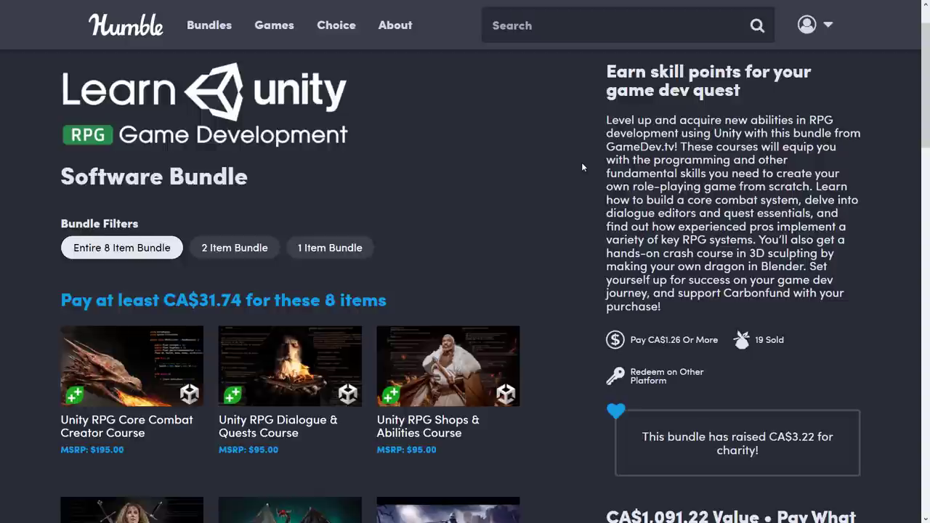
scroll("down", 3)
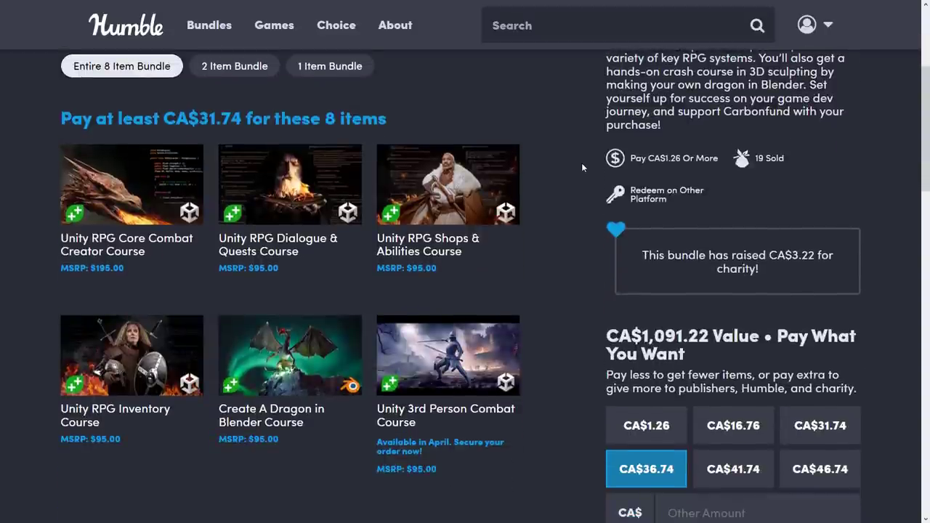
mouse_move(447, 354)
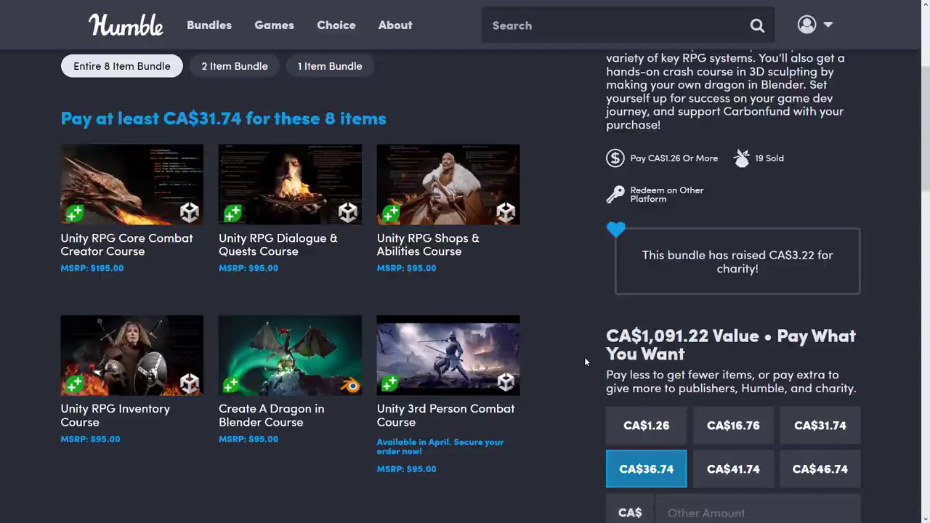
mouse_move(447, 355)
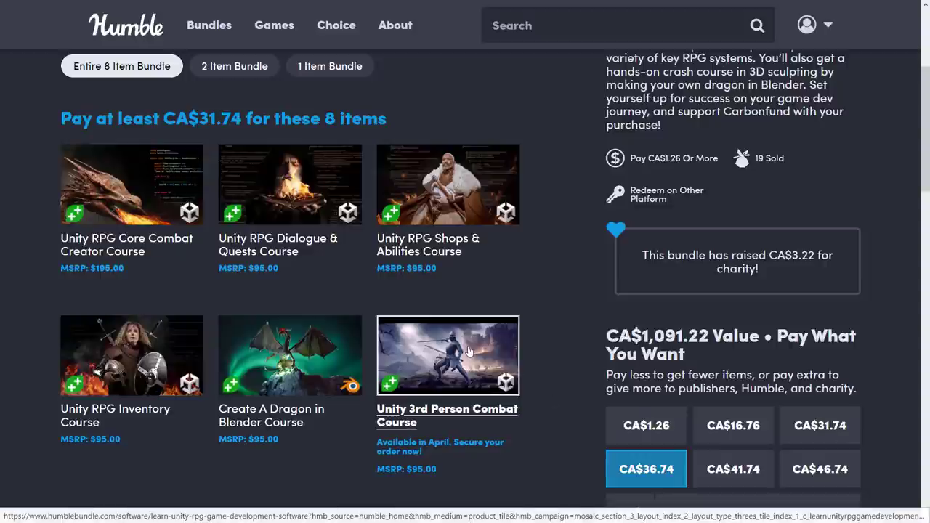
mouse_move(492, 363)
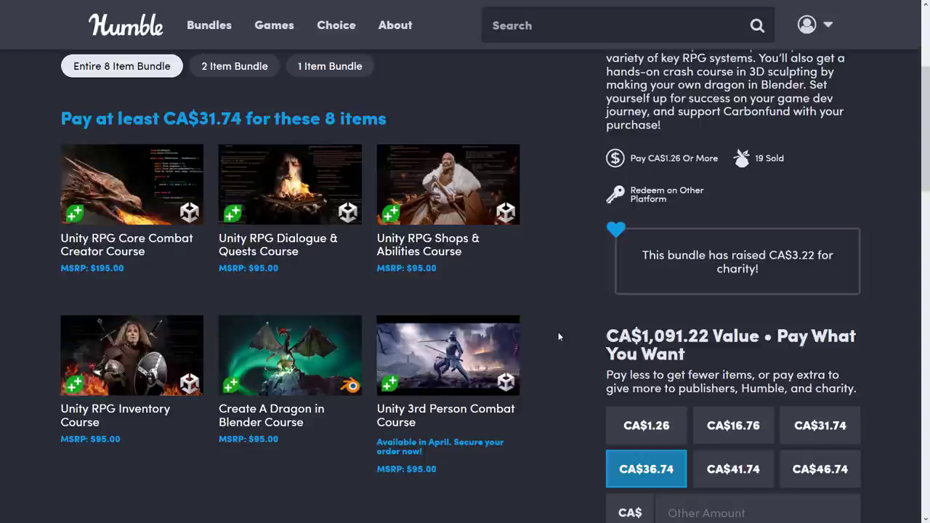
Compare the 1-item tier, then the 2-item tier with Unity 2D RPG Starter Kit and Fantasy RPG Music at CA$16.75+
left_click(328, 65)
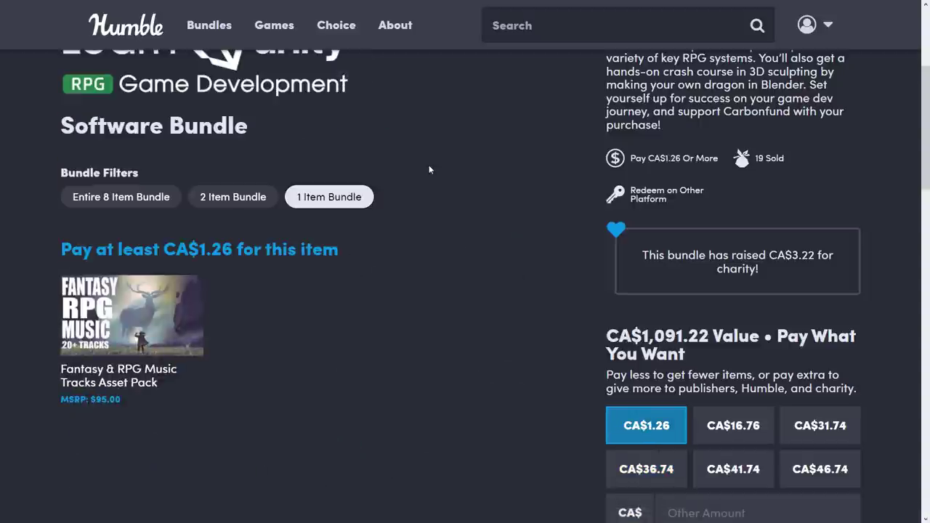
scroll("down", 3)
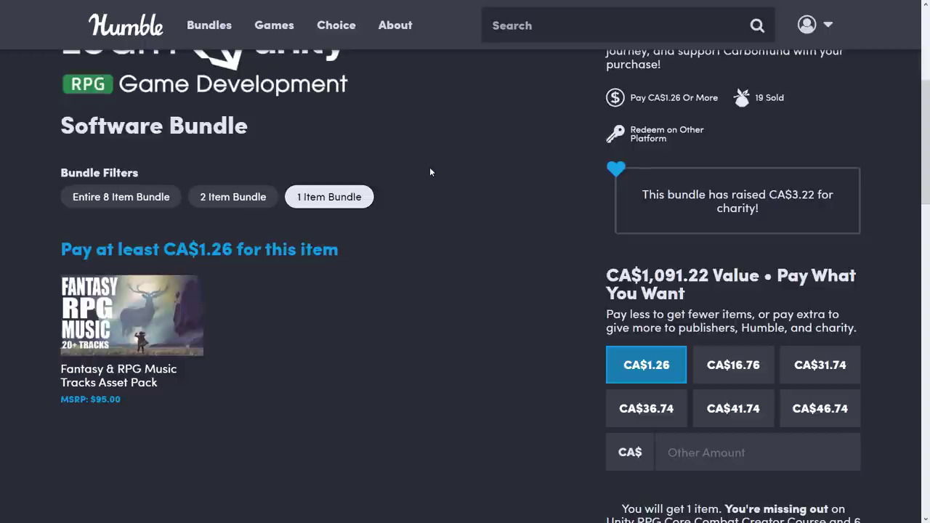
mouse_move(151, 334)
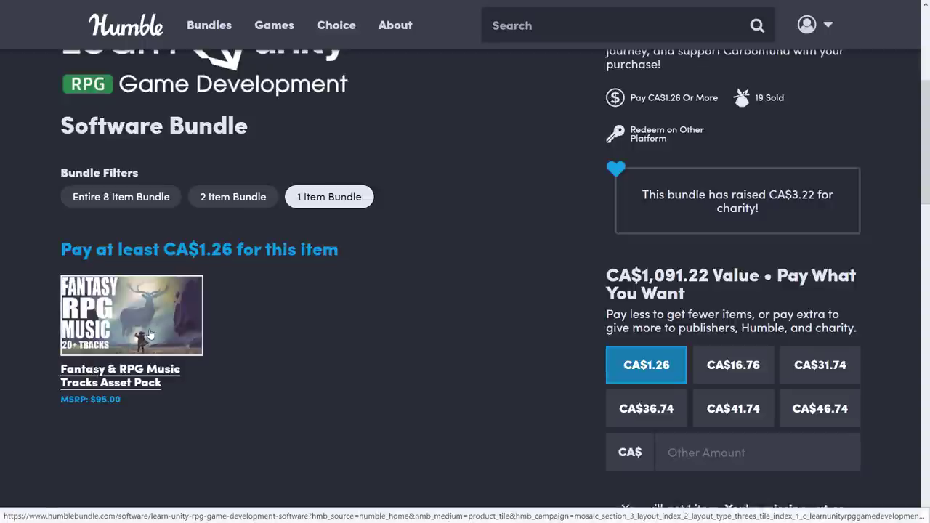
mouse_move(157, 381)
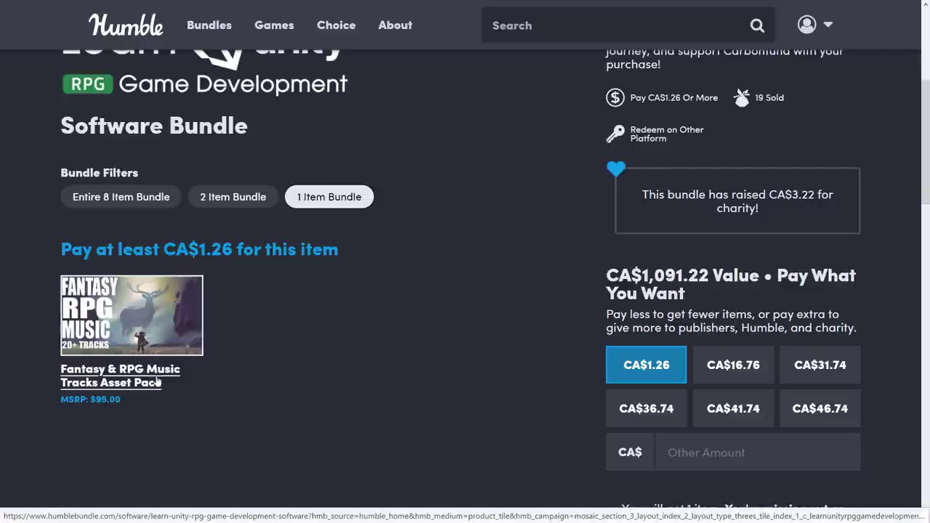
mouse_move(180, 354)
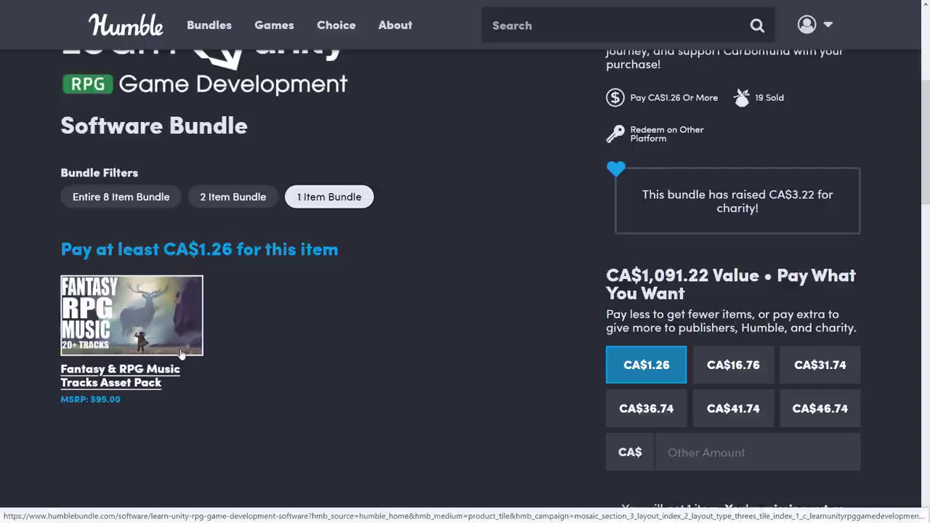
mouse_move(138, 329)
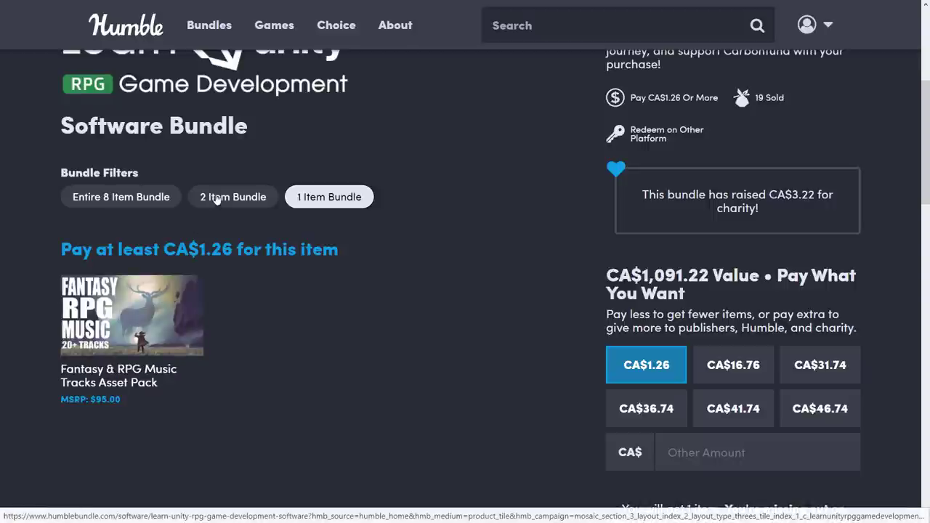
left_click(232, 196)
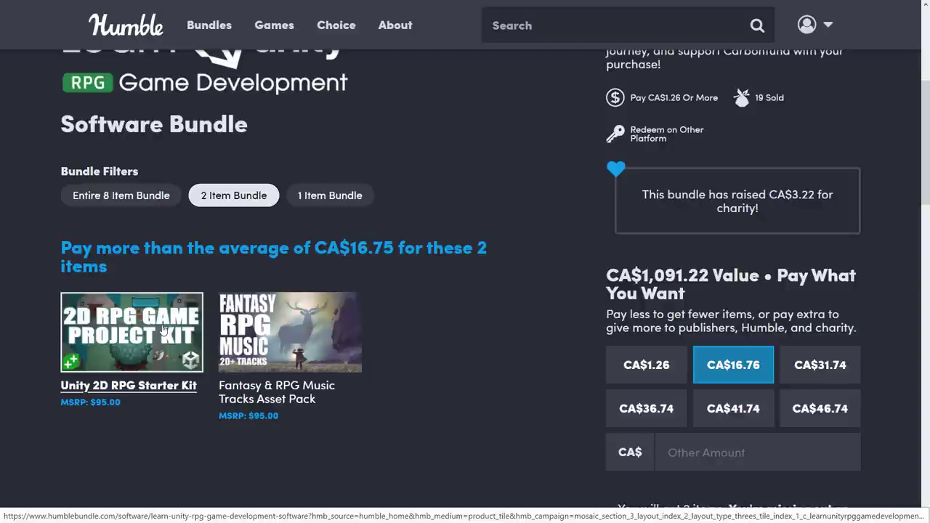
mouse_move(163, 325)
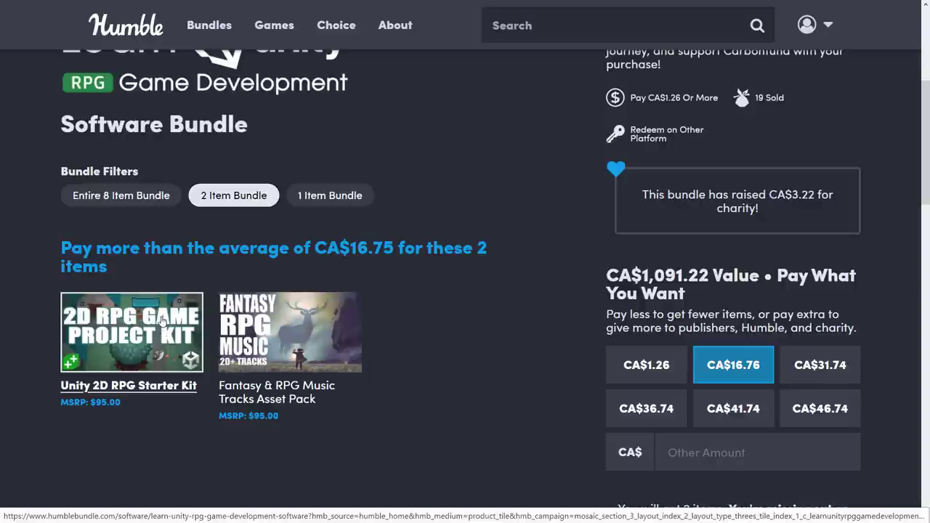
mouse_move(110, 327)
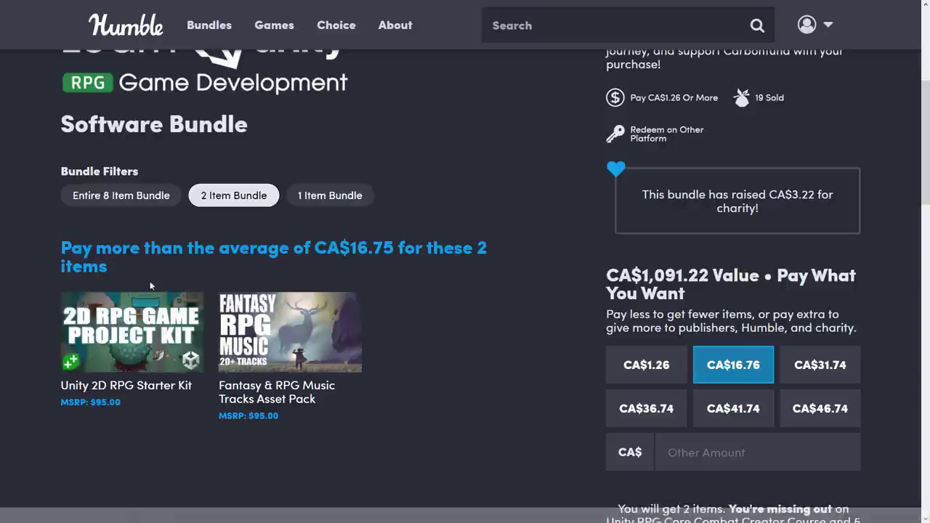
Return to the entire 8-item tier at CA$31.74+ and review its item list and Checkout section
left_click(121, 194)
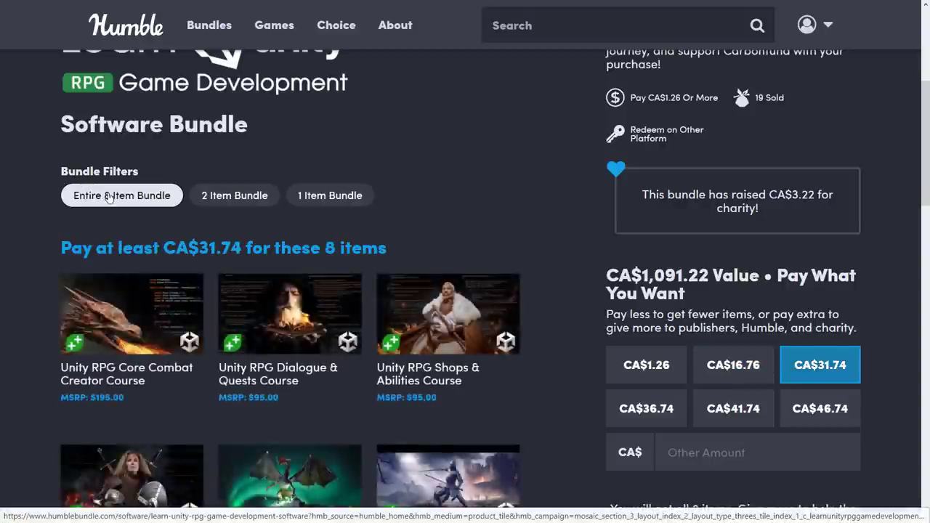
scroll("down", 3)
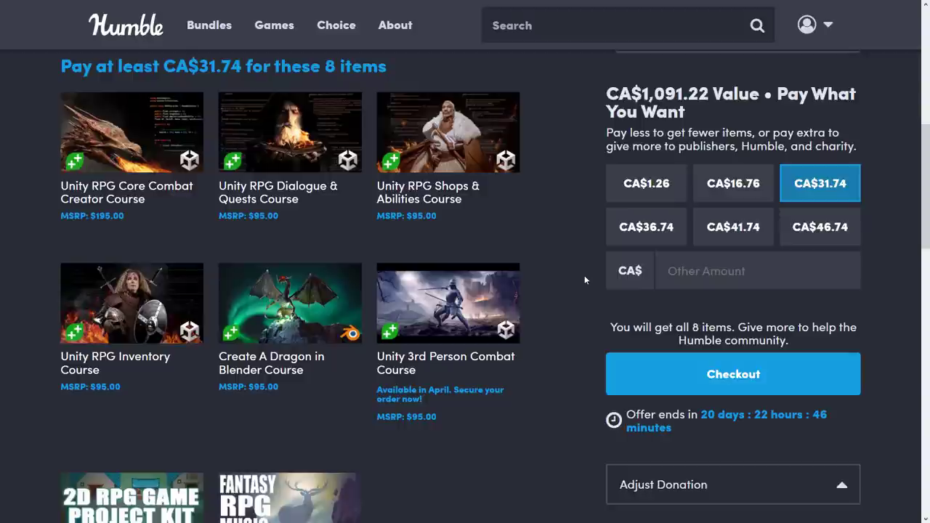
mouse_move(289, 303)
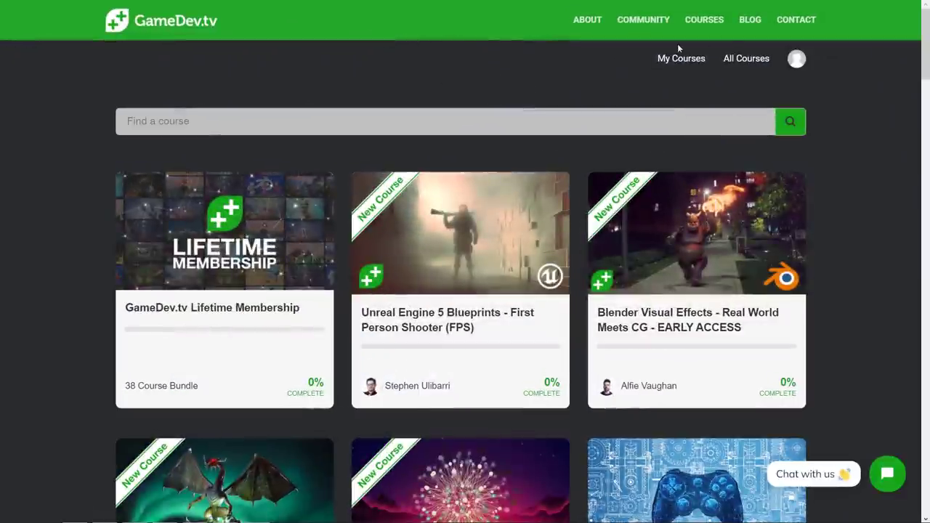
mouse_move(719, 250)
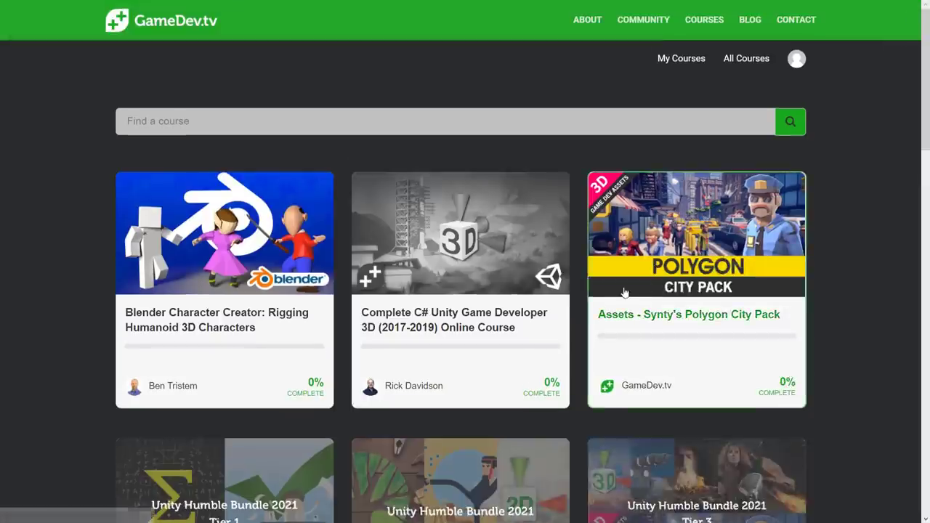
Browse GameDev.tv My Courses down to the Humble Learn Unity RPG bundle Tier 1, 2 and 3 cards
left_click(529, 193)
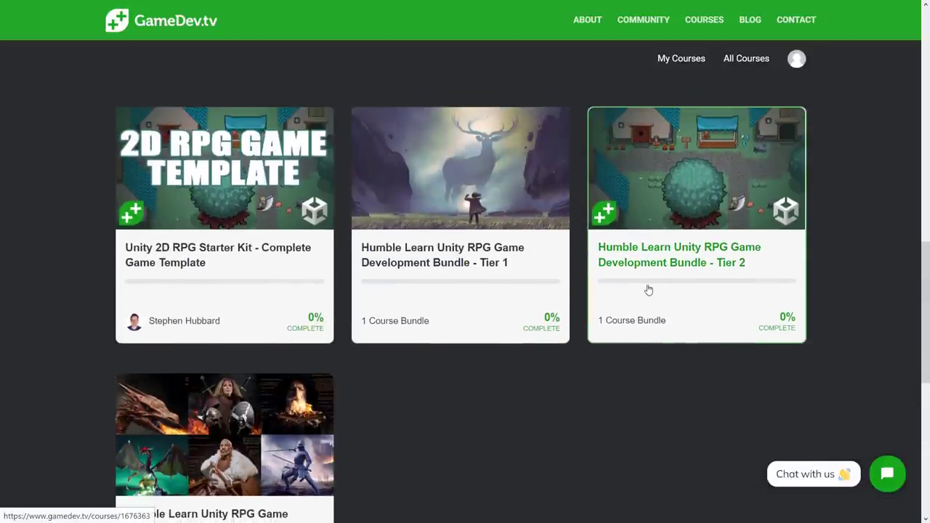
mouse_move(465, 174)
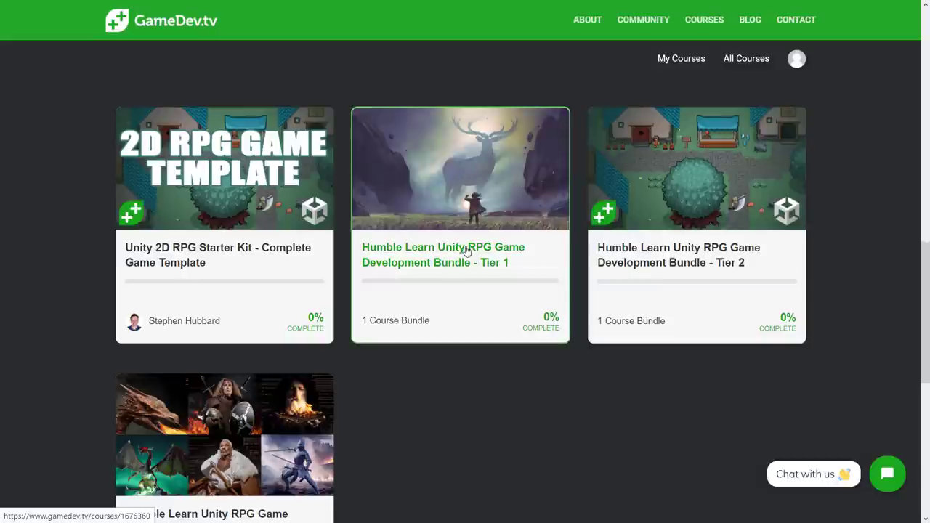
scroll("down", 3)
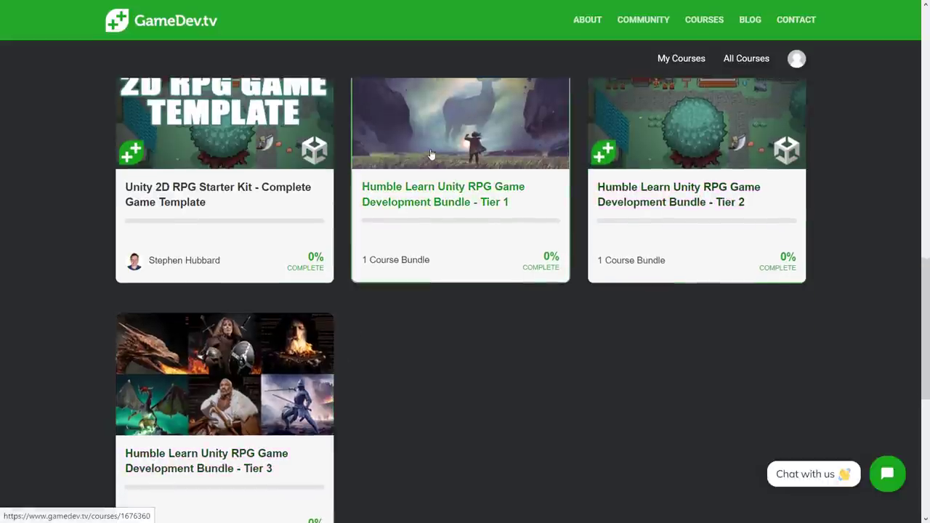
From the Tier 1 bundle, review the RPG Music Tracks download lesson's Combat, Exploration, Misc, Town and Ambience zips, then leave it
left_click(459, 124)
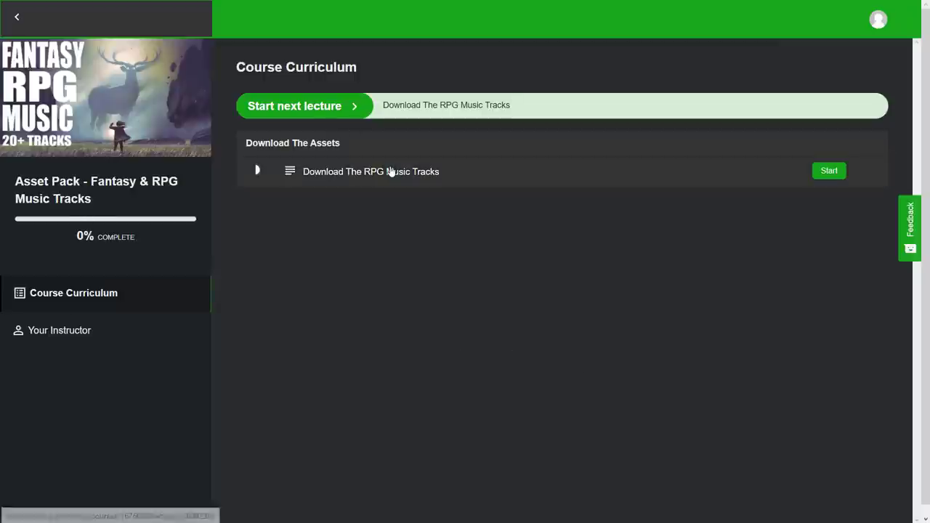
left_click(828, 170)
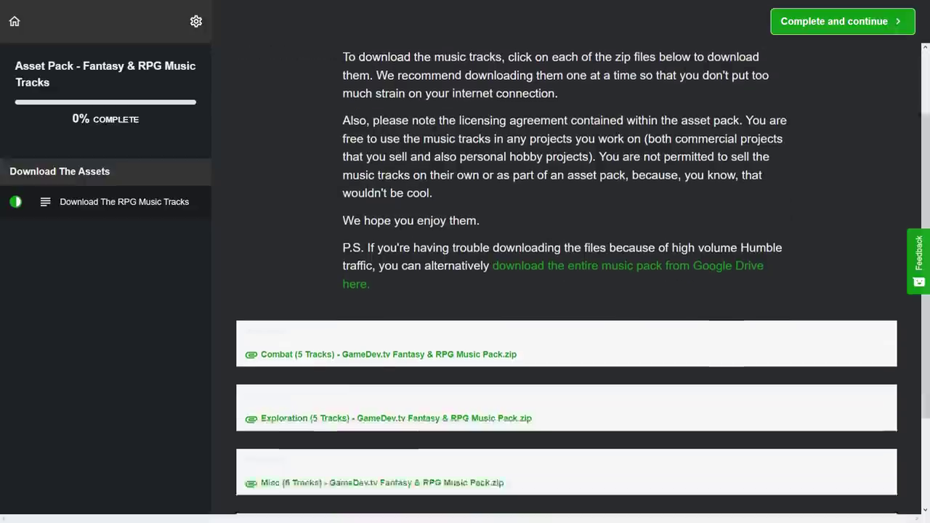
scroll("down", 3)
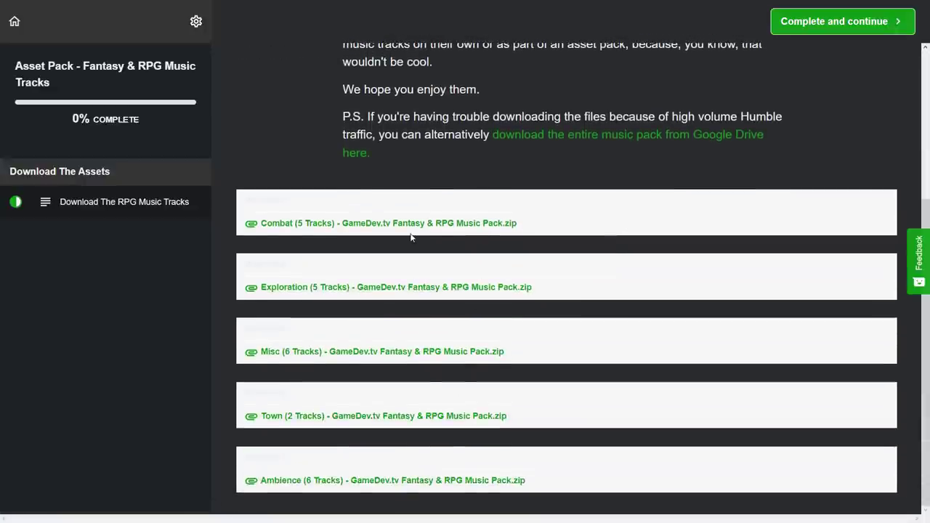
mouse_move(627, 134)
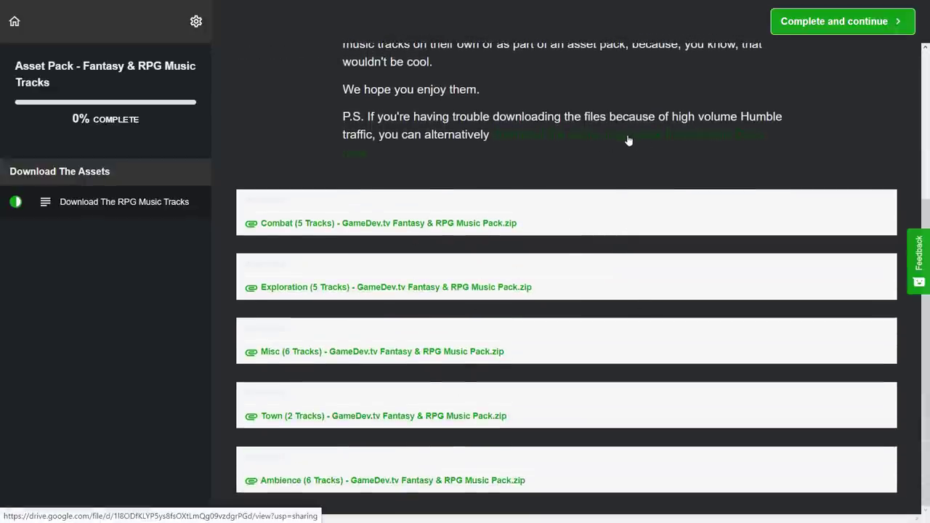
scroll("up", 3)
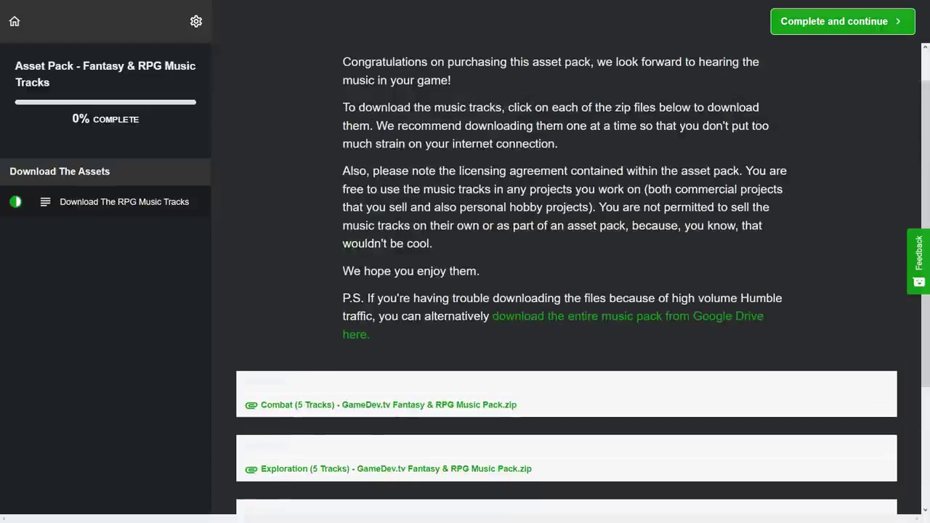
left_click(841, 22)
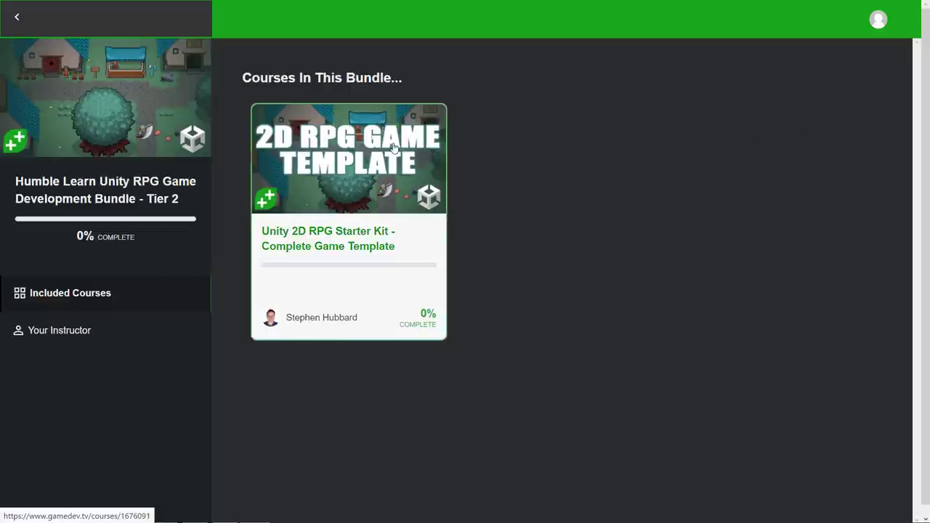
Browse the Unity 2D RPG Starter Kit curriculum from the template files download to Singleton and Inheritance
left_click(349, 157)
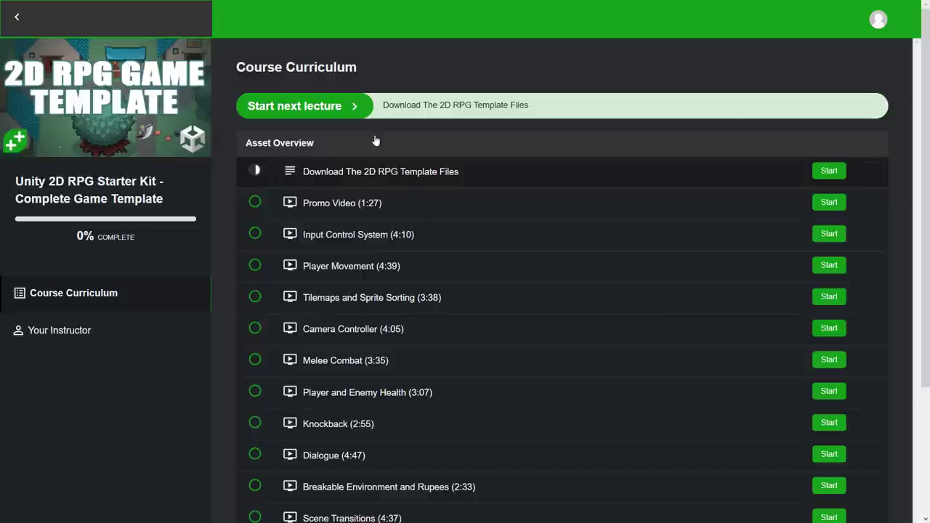
scroll("down", 3)
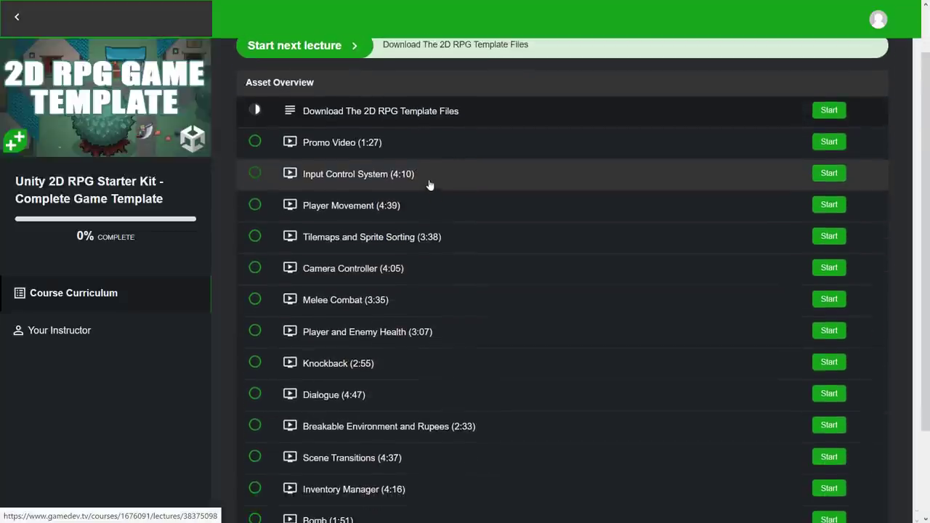
scroll("down", 3)
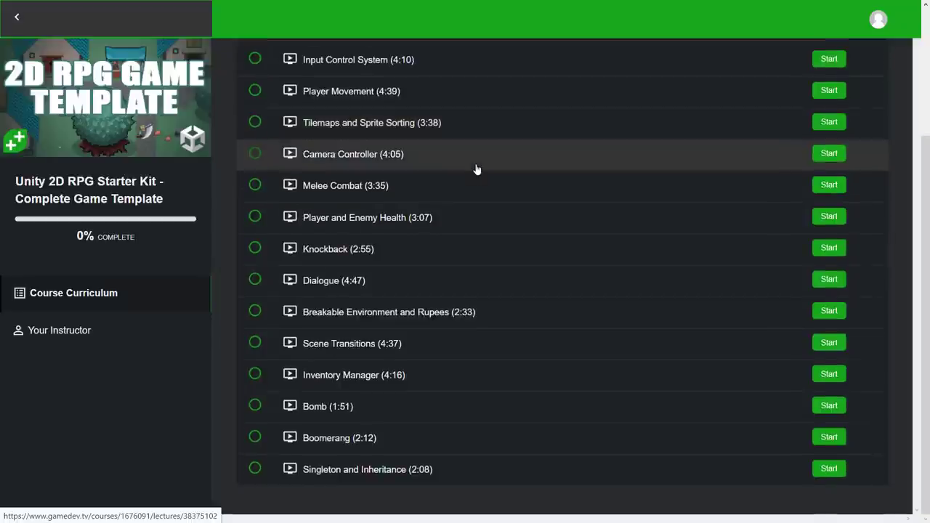
mouse_move(468, 159)
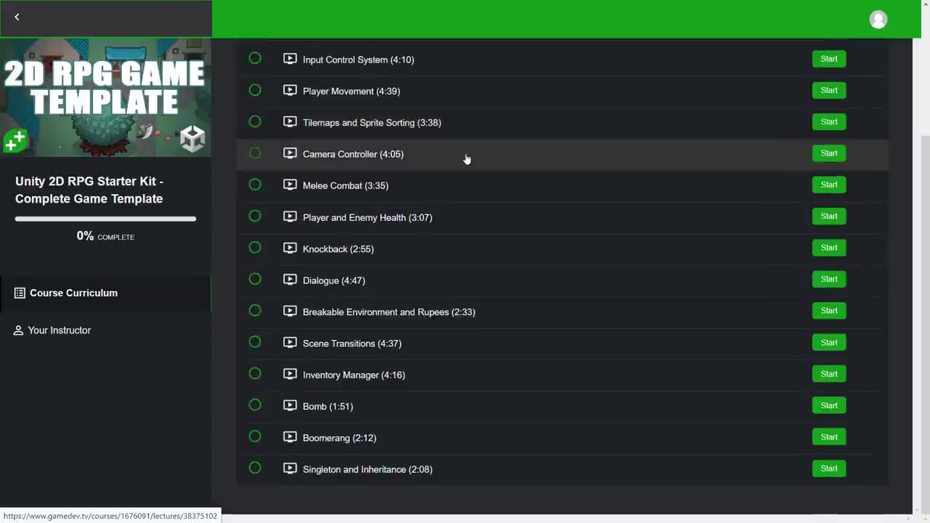
mouse_move(446, 334)
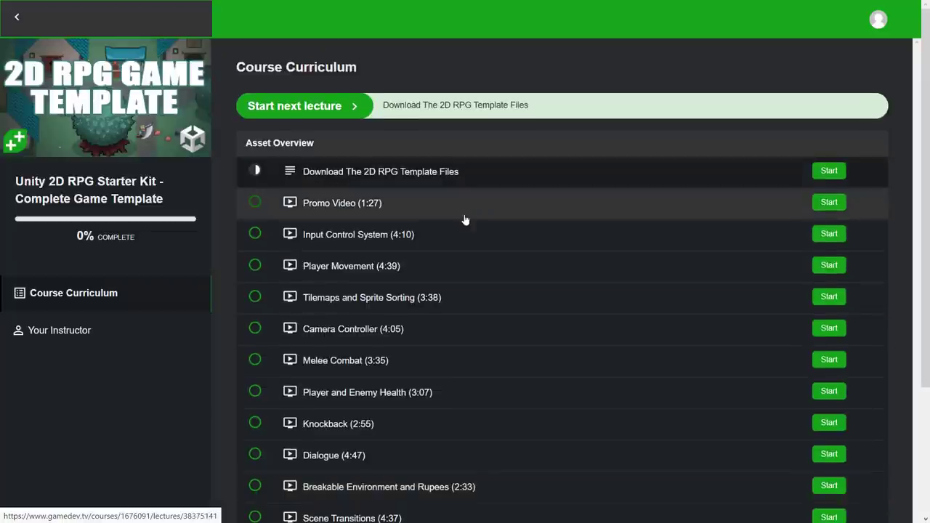
key("alt+tab")
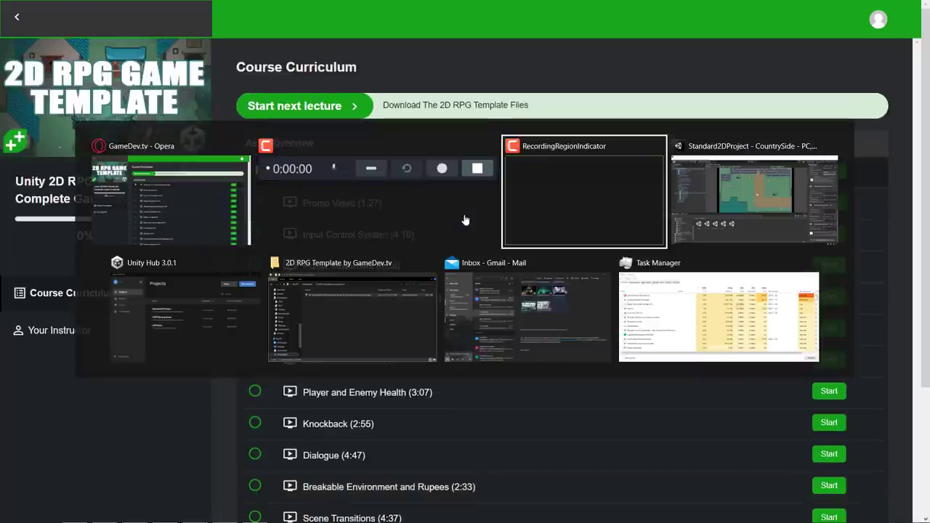
Switch to the Unity 2D RPG template project and show the Prefabs > Hero folder in the Project window
left_click(754, 192)
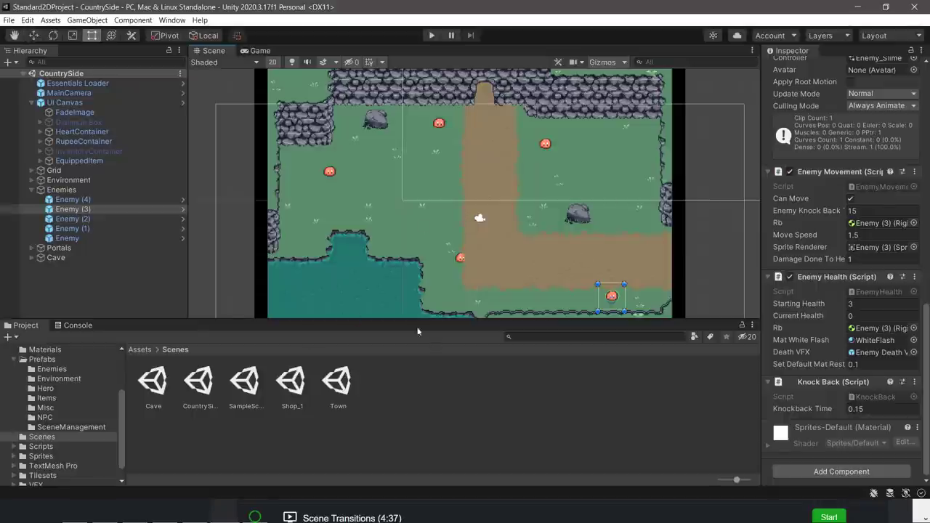
scroll("down", 3)
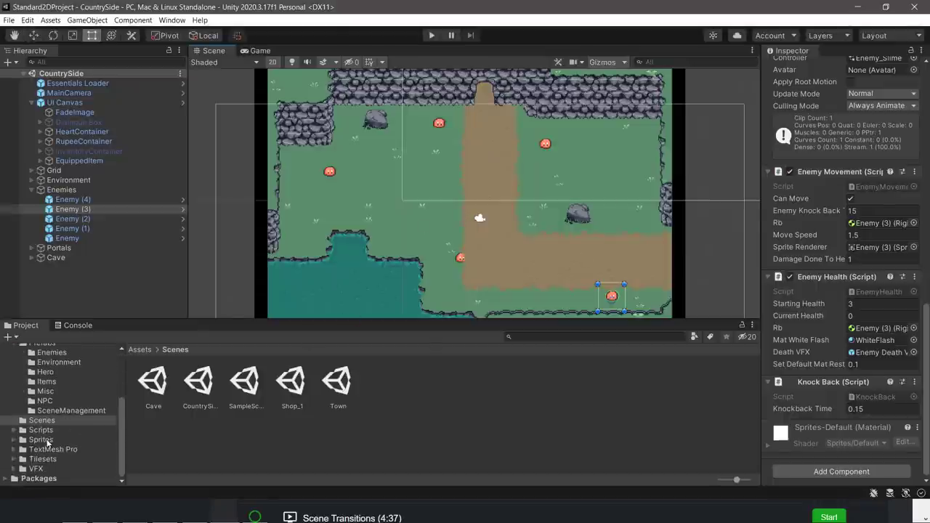
left_click(15, 415)
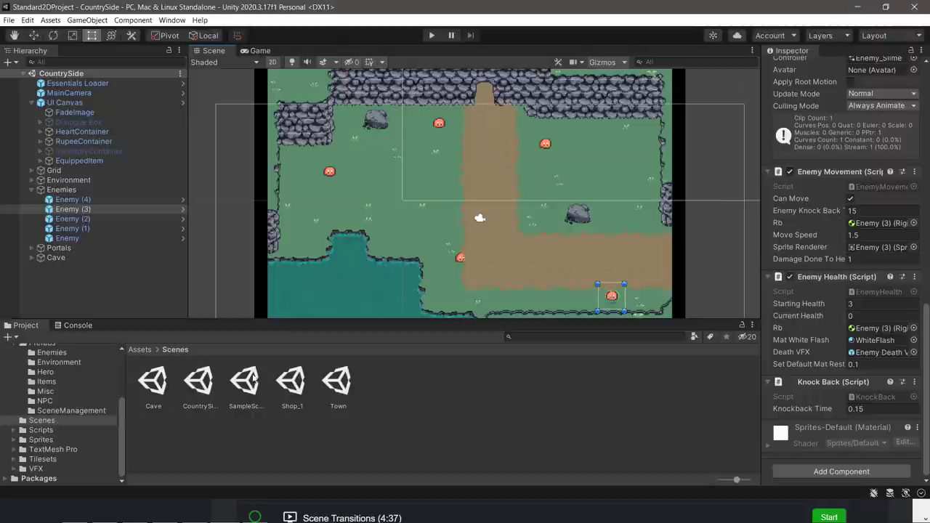
mouse_move(443, 150)
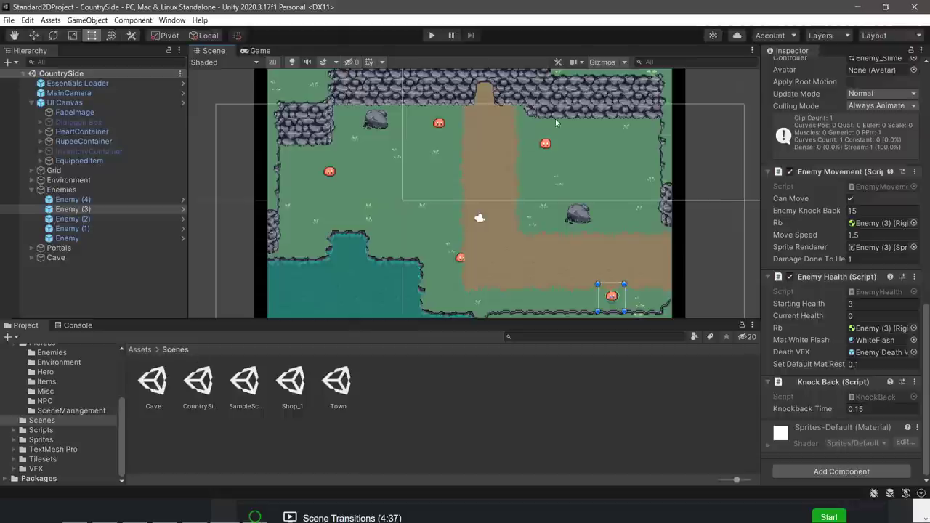
left_click(70, 199)
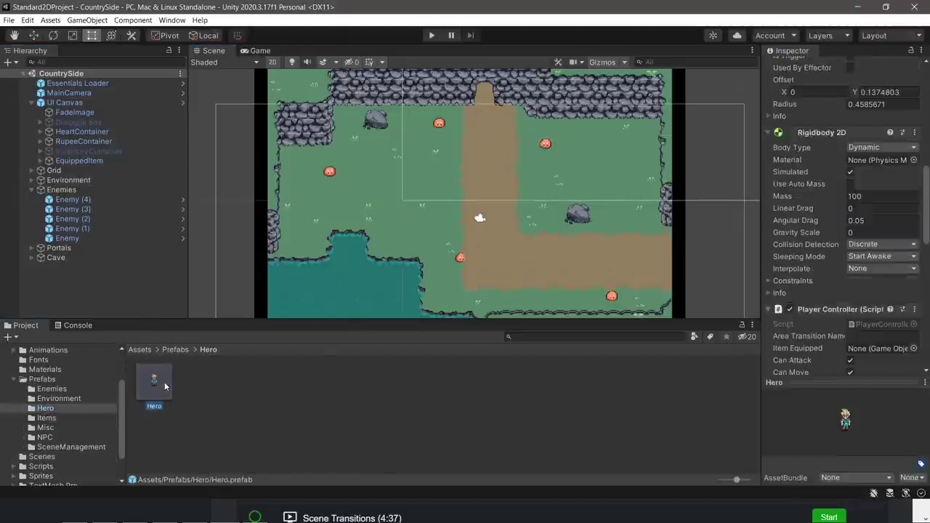
Edit the Hero prefab and review its Player Controller, Animator, Player Health and Knock Back components
double_click(154, 380)
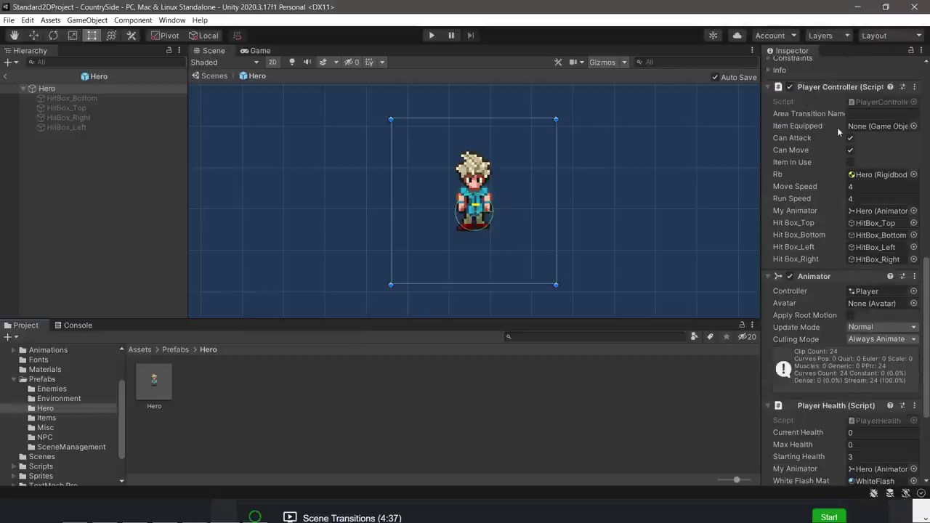
scroll("down", 3)
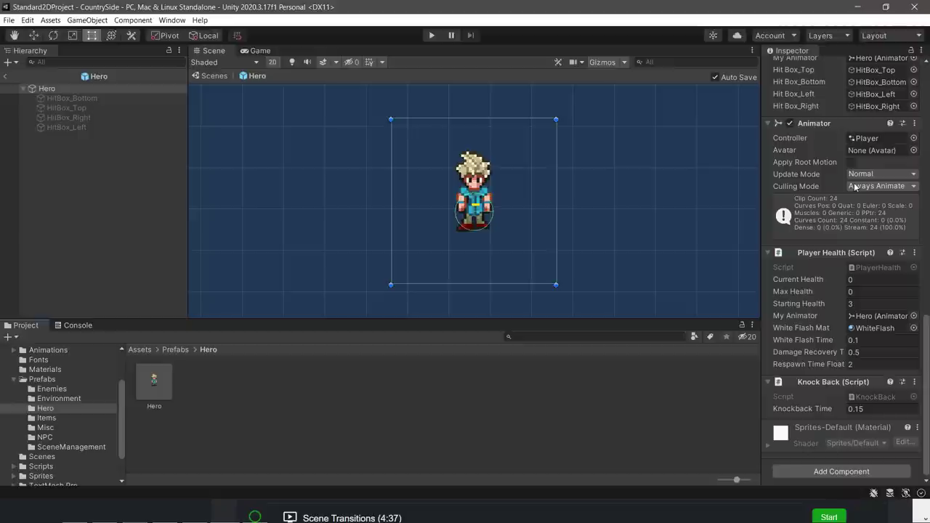
mouse_move(822, 392)
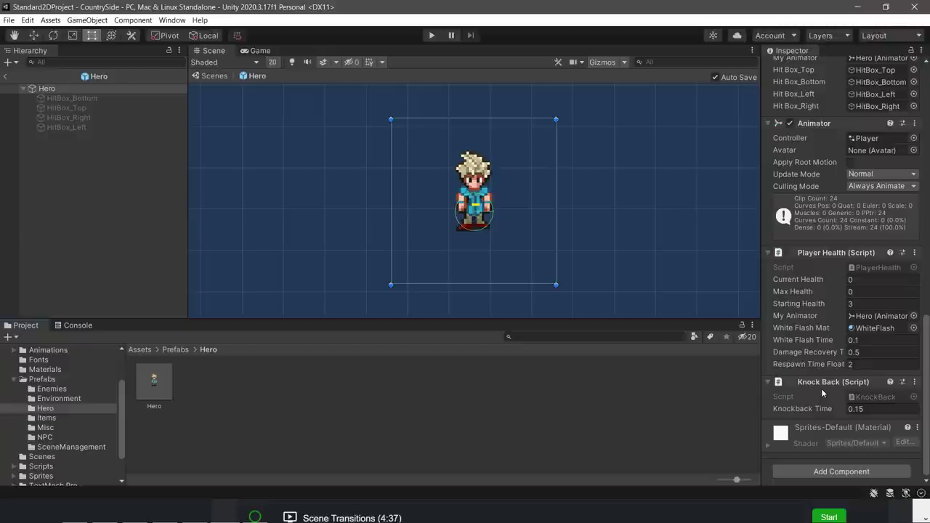
mouse_move(485, 291)
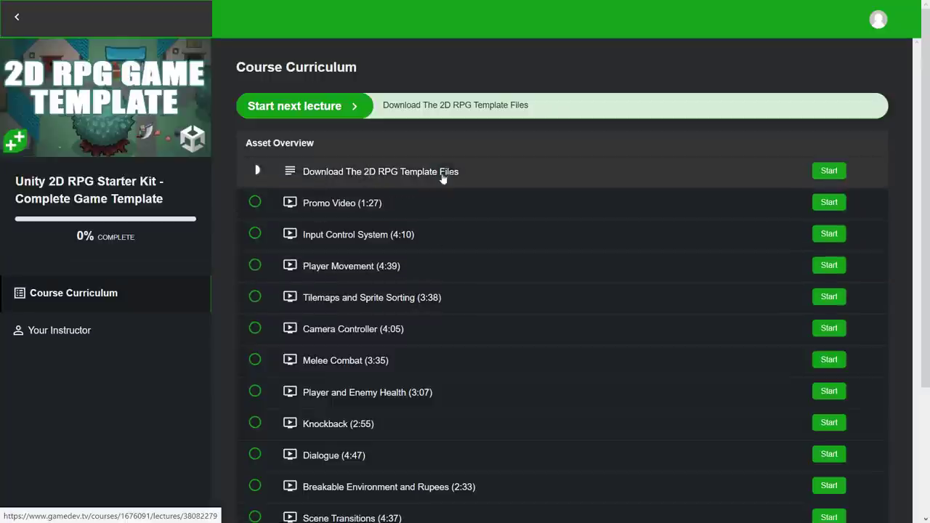
Review the Unity 2D RPG Starter Kit lecture list back in the browser
scroll("down", 3)
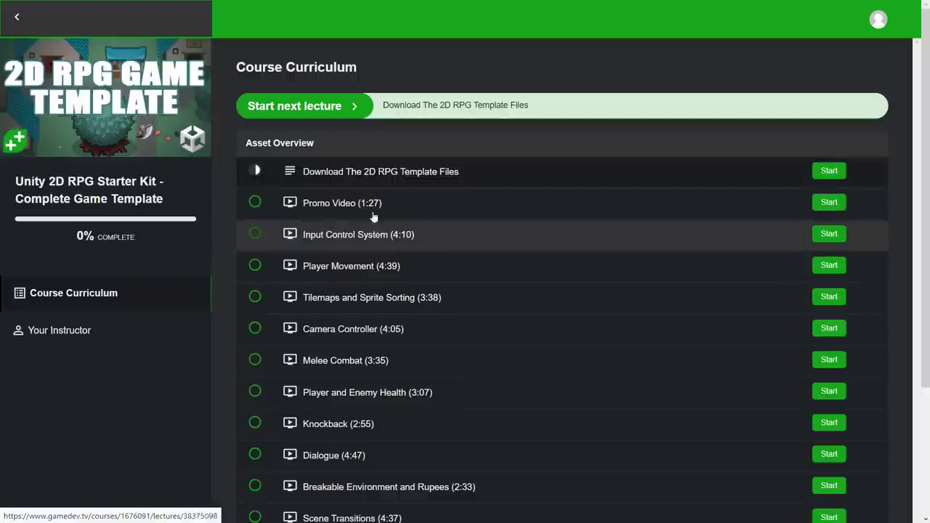
mouse_move(535, 311)
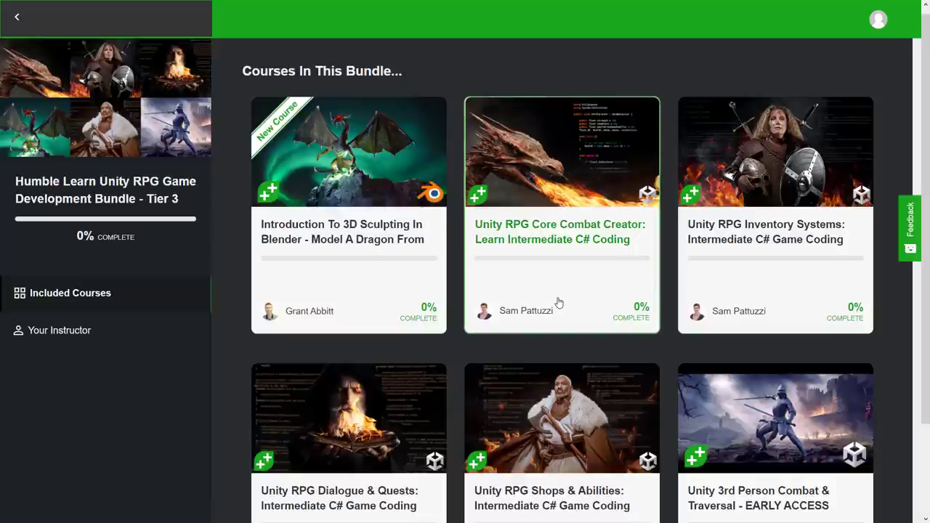
scroll("down", 3)
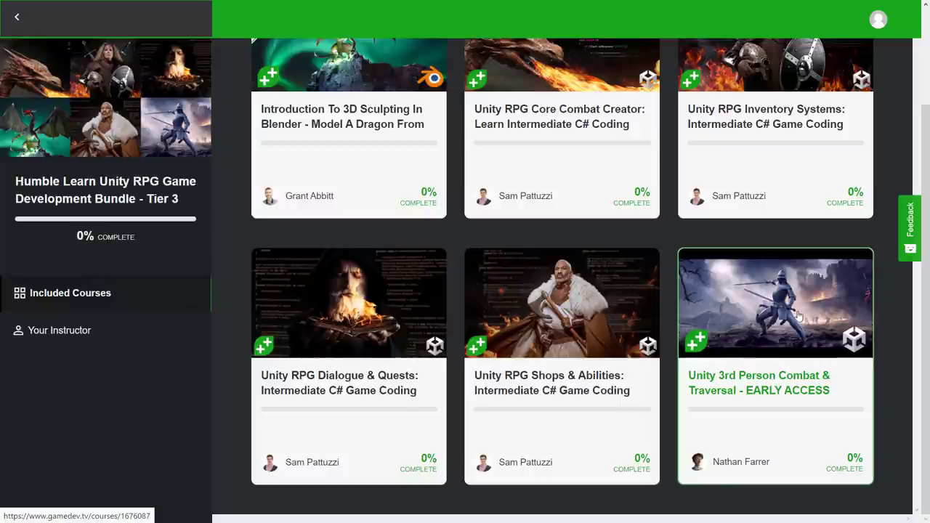
mouse_move(845, 334)
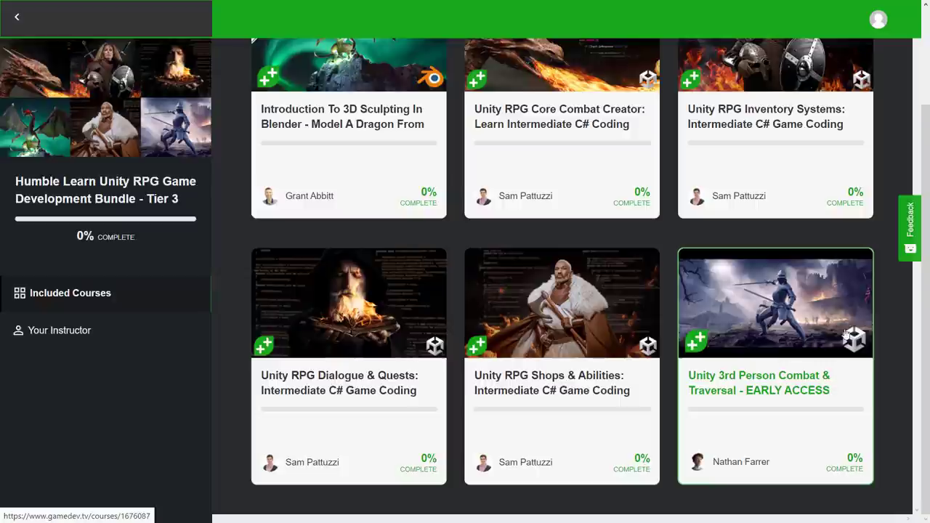
mouse_move(758, 305)
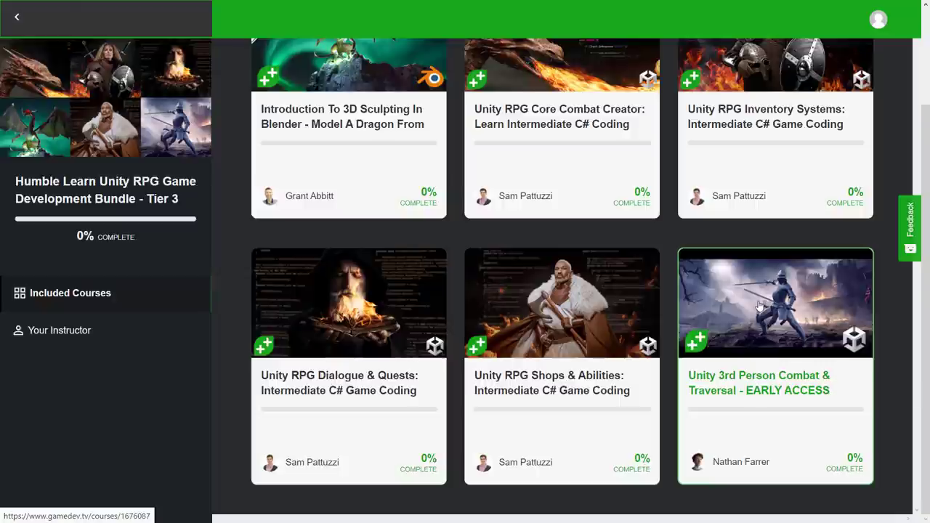
left_click(776, 304)
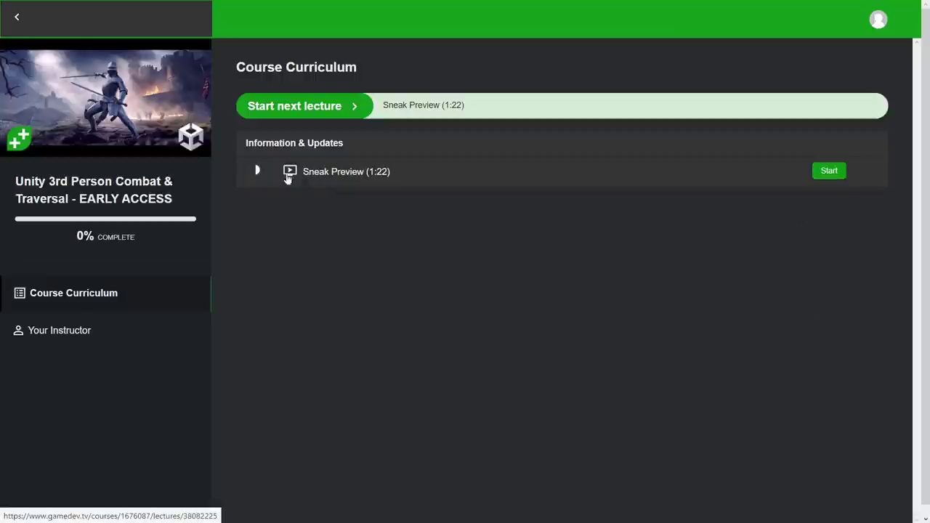
left_click(17, 17)
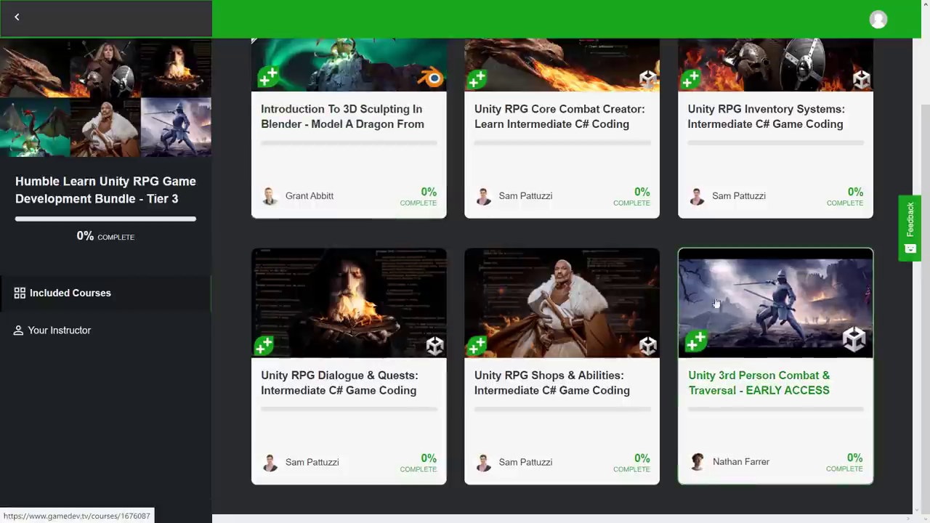
mouse_move(883, 327)
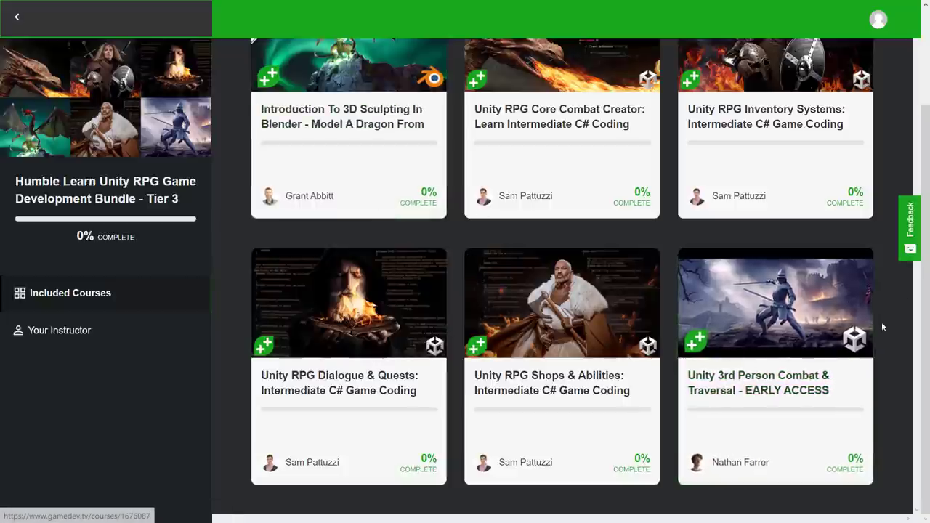
mouse_move(776, 303)
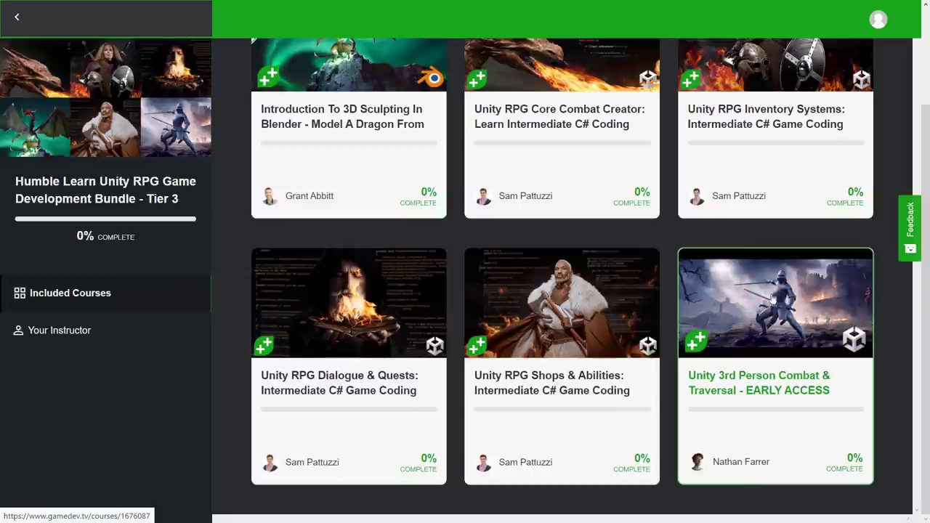
mouse_move(796, 304)
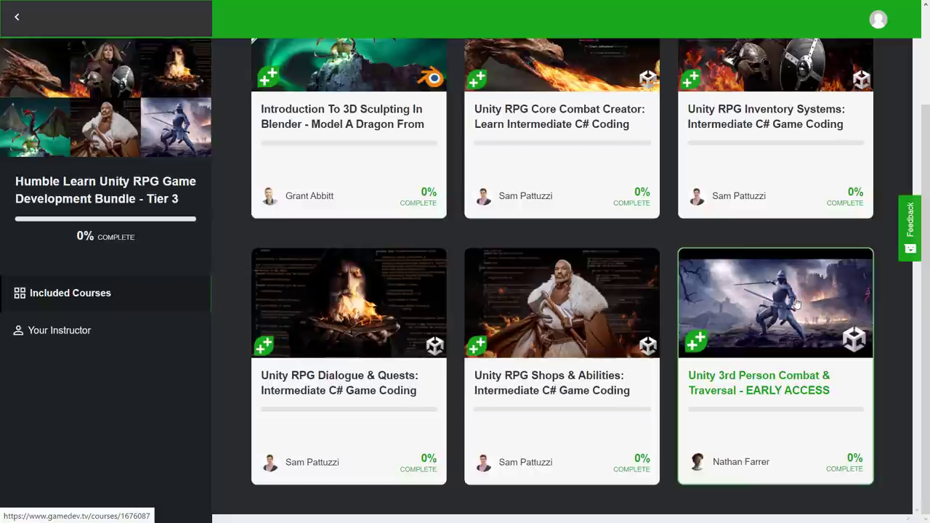
mouse_move(796, 398)
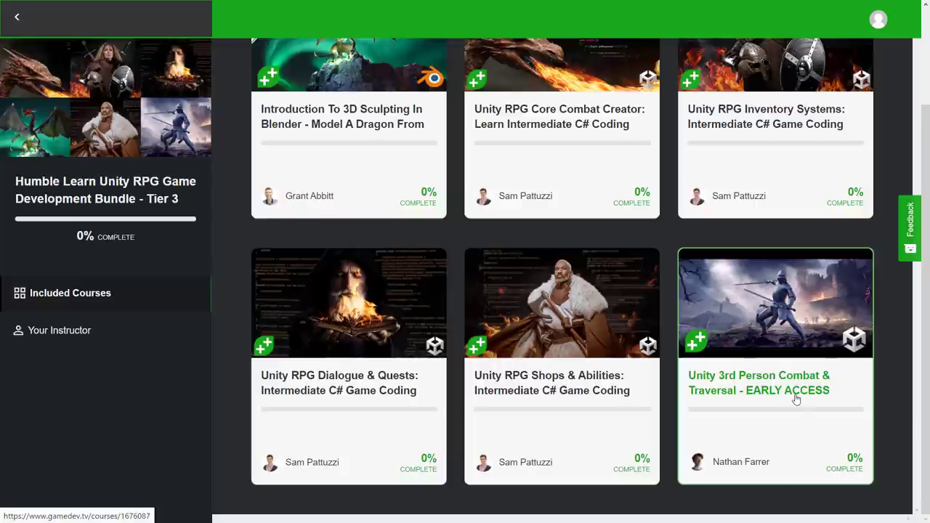
mouse_move(706, 414)
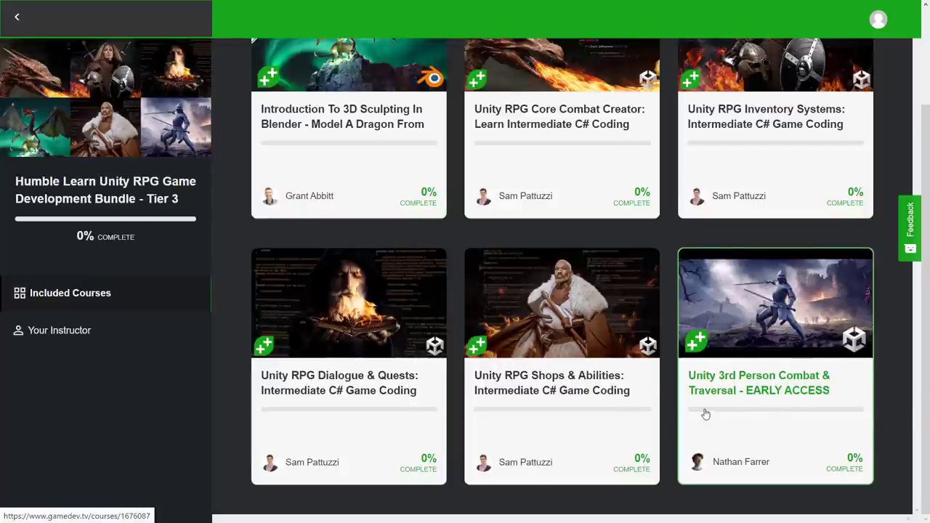
scroll("down", 3)
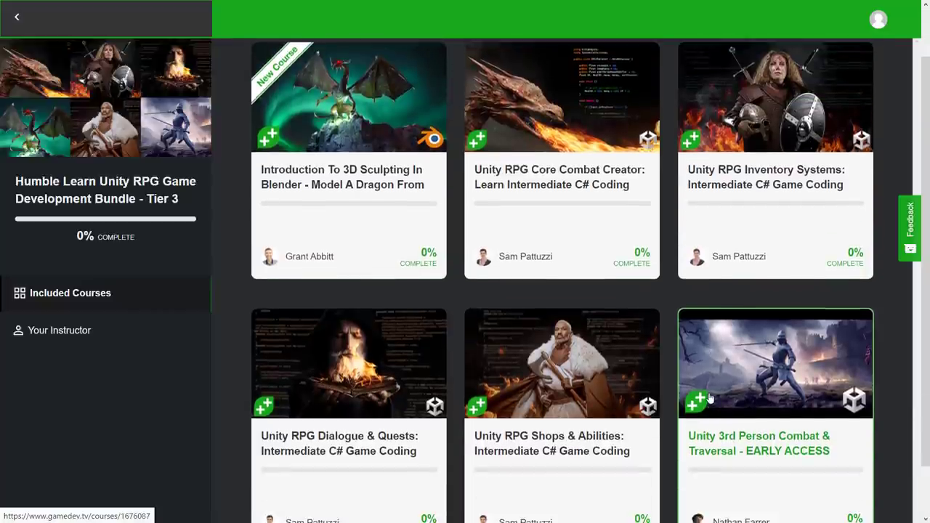
scroll("down", 3)
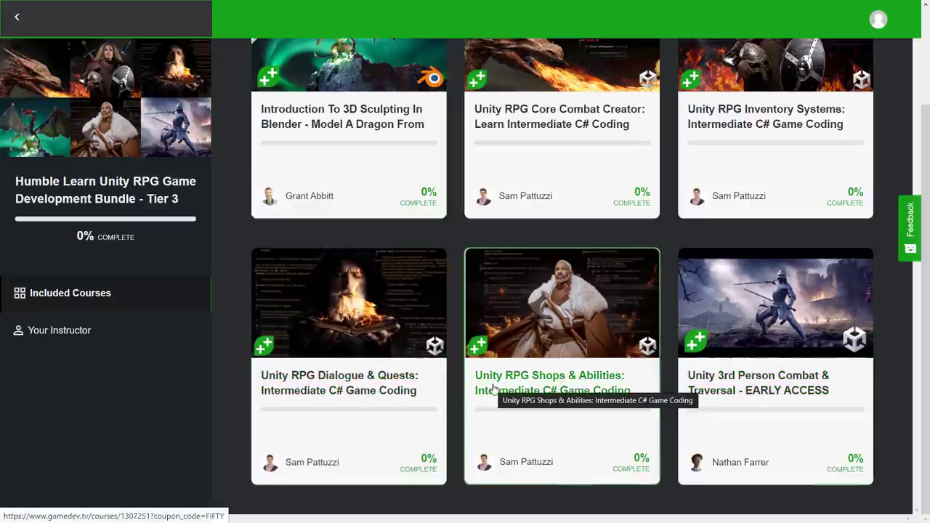
mouse_move(521, 398)
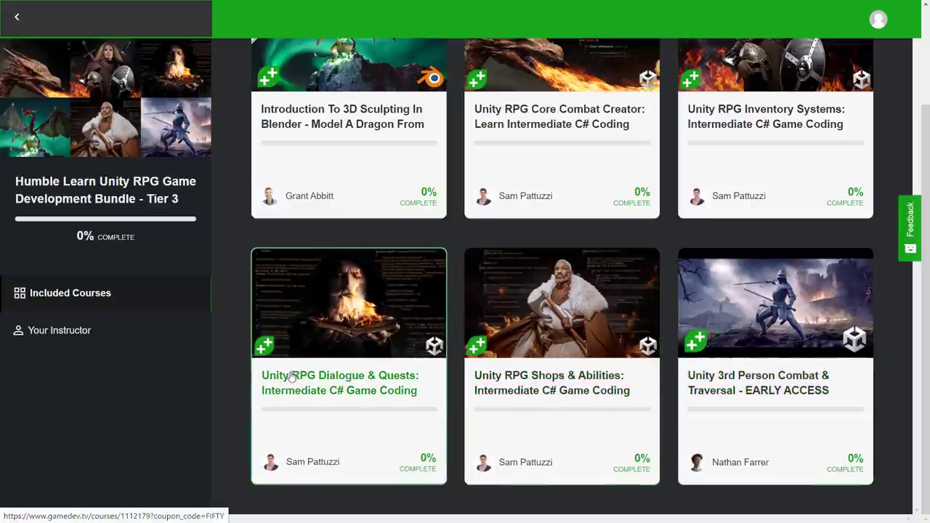
mouse_move(337, 398)
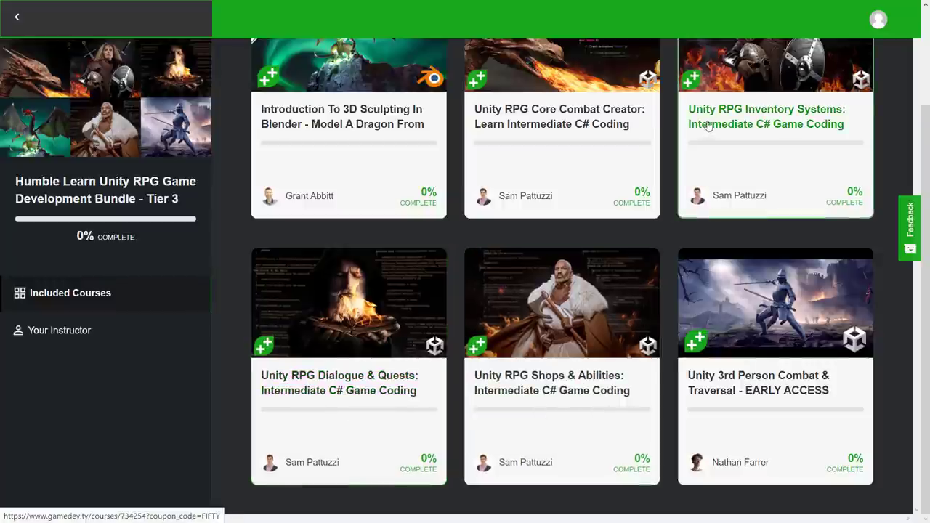
mouse_move(761, 148)
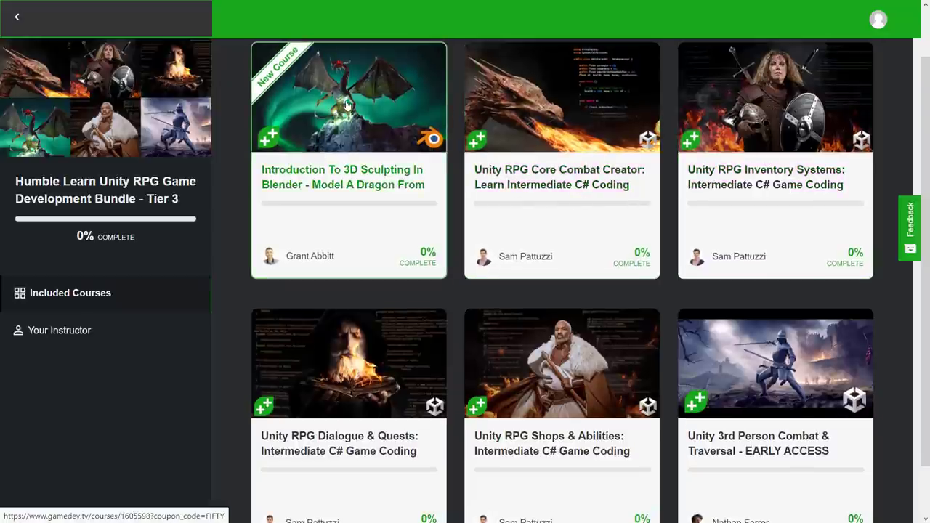
mouse_move(378, 187)
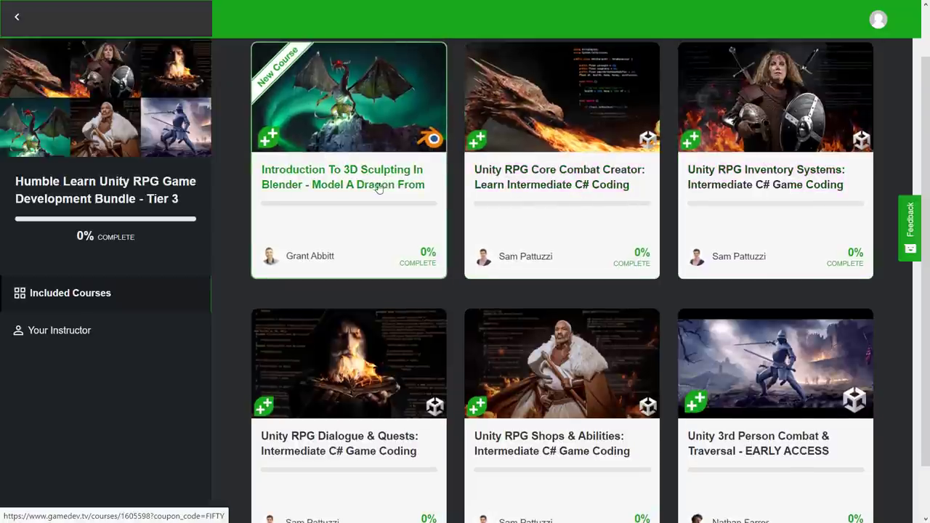
Review the Blender dragon sculpting curriculum, then return to Tier 3 and open Unity RPG Core Combat Creator
left_click(349, 96)
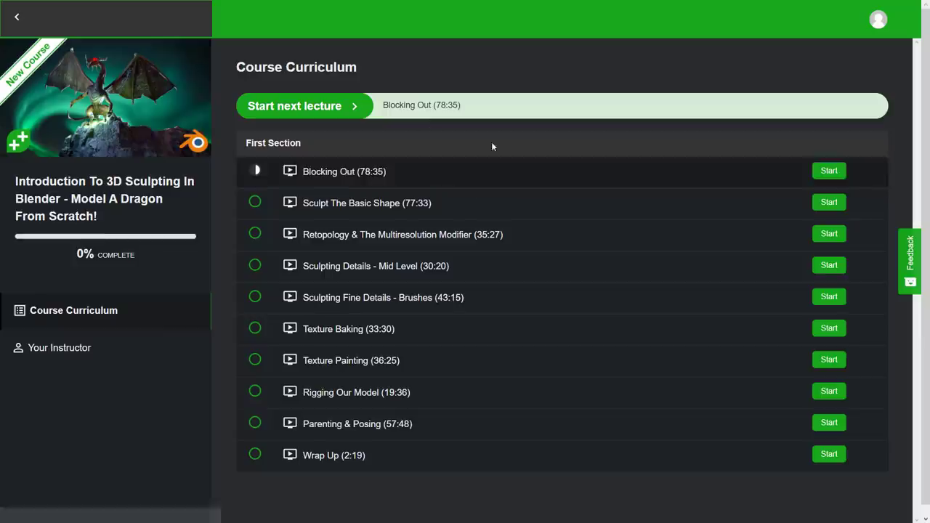
mouse_move(378, 182)
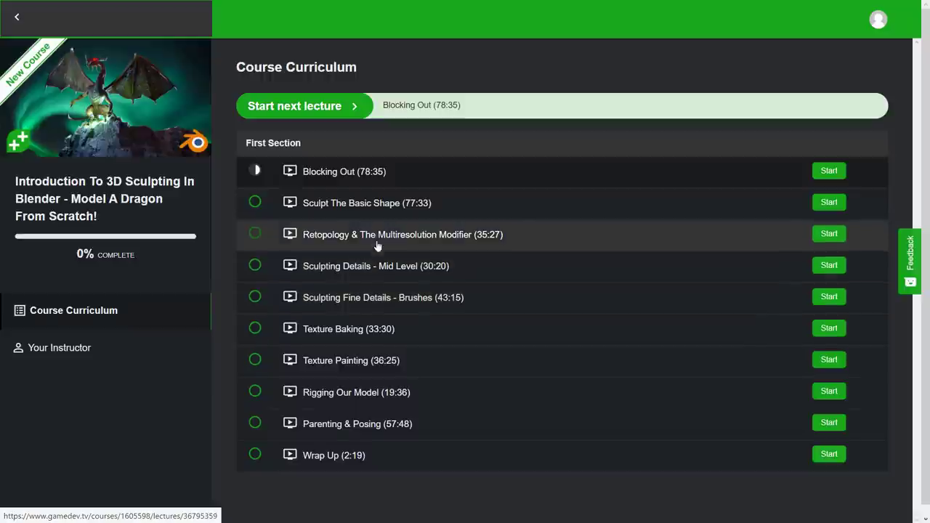
mouse_move(398, 234)
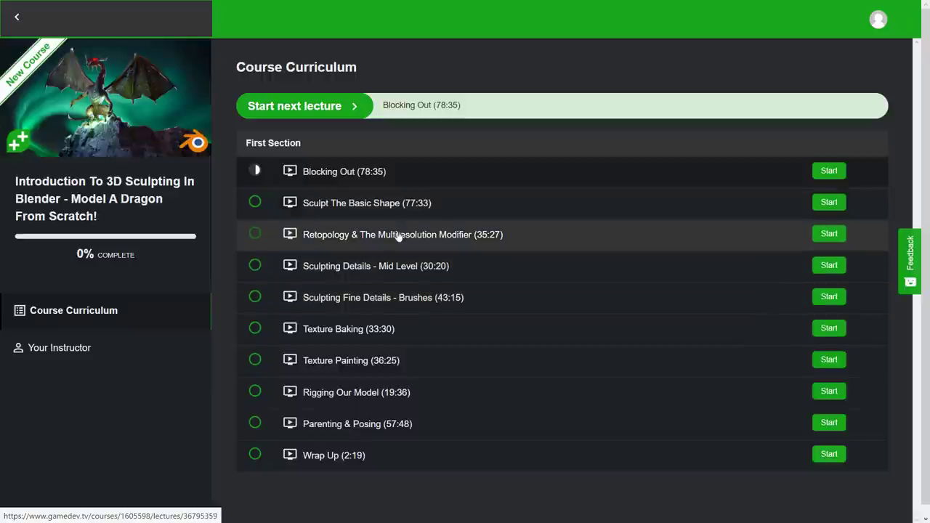
mouse_move(351, 275)
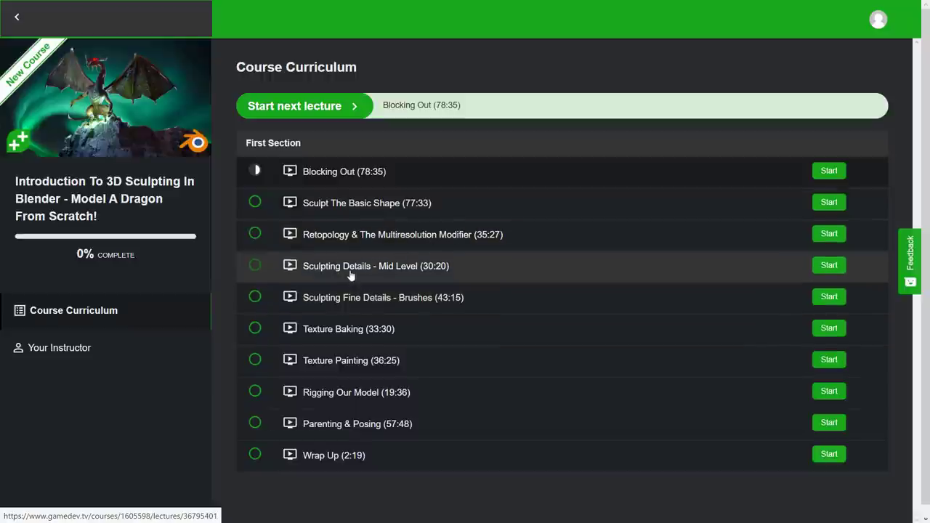
mouse_move(389, 424)
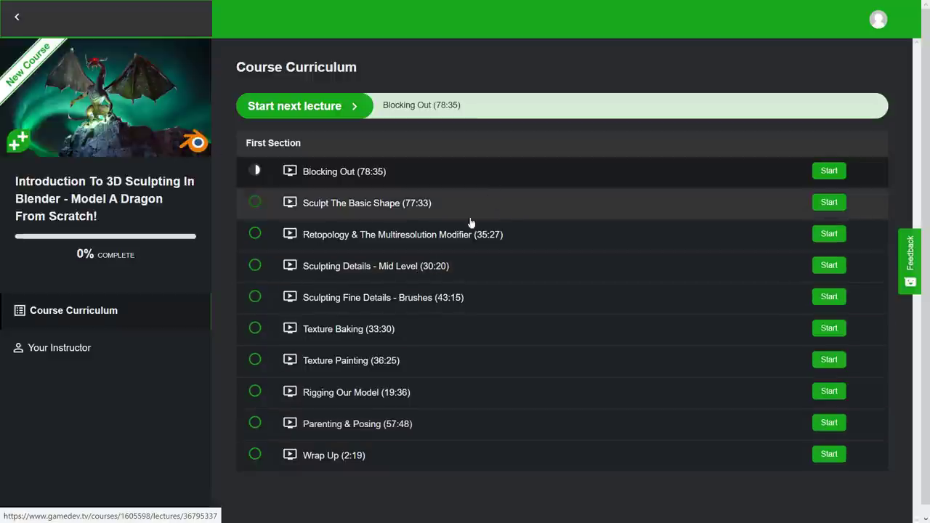
left_click(17, 17)
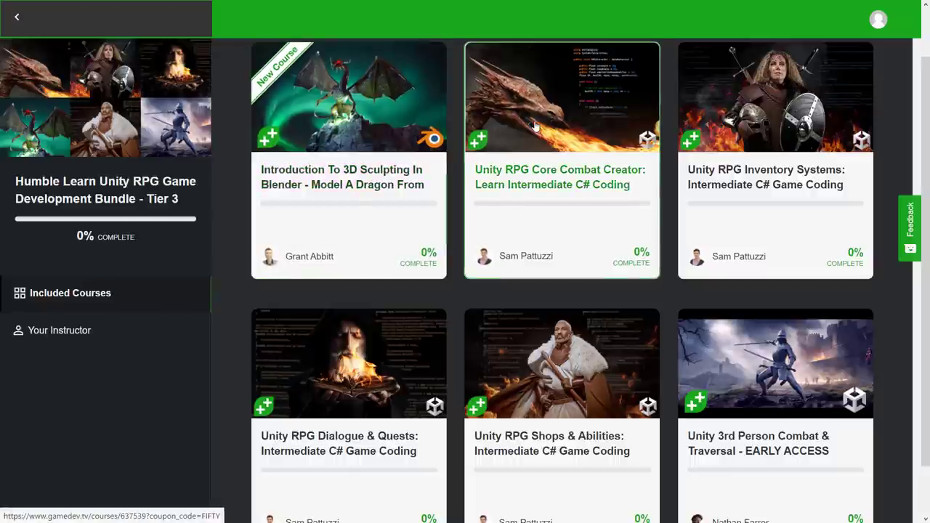
left_click(561, 96)
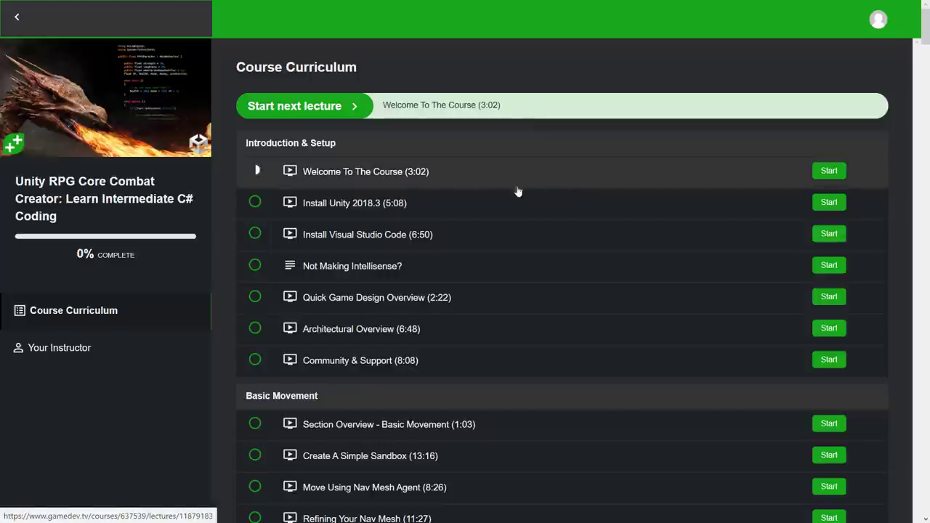
Browse the Core Combat Creator lecture list down to the Saving System section overview
scroll("down", 3)
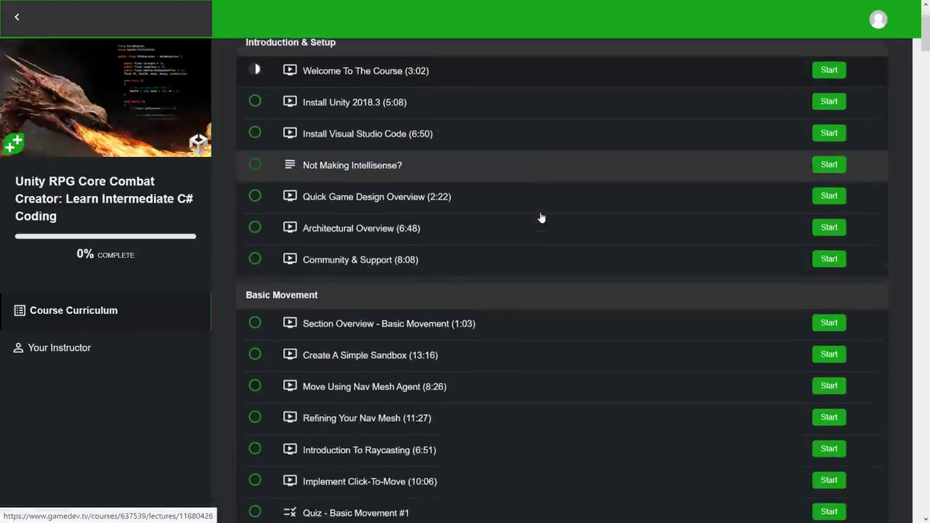
scroll("down", 3)
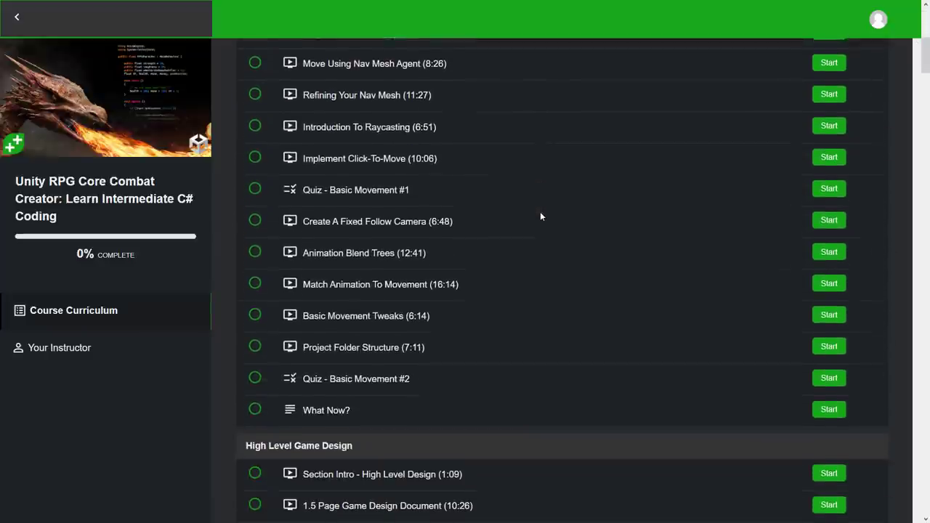
scroll("down", 3)
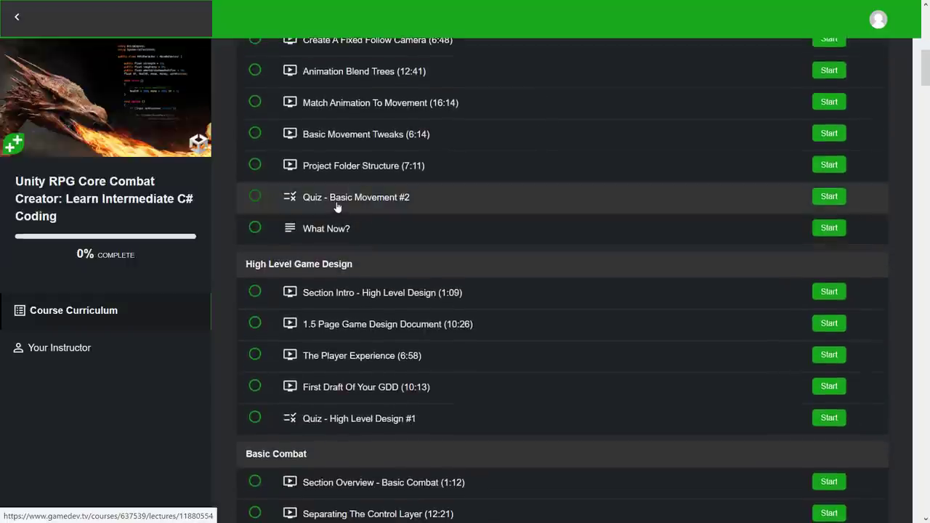
scroll("up", 3)
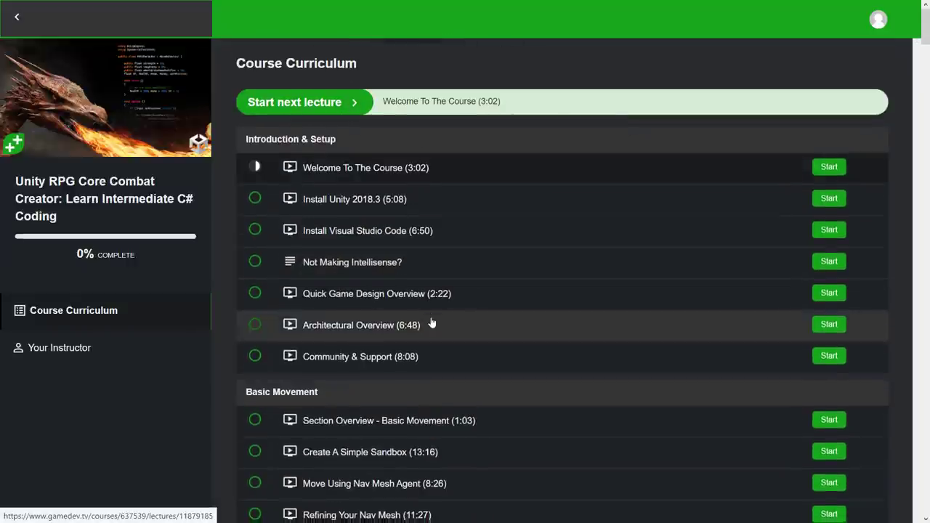
scroll("down", 3)
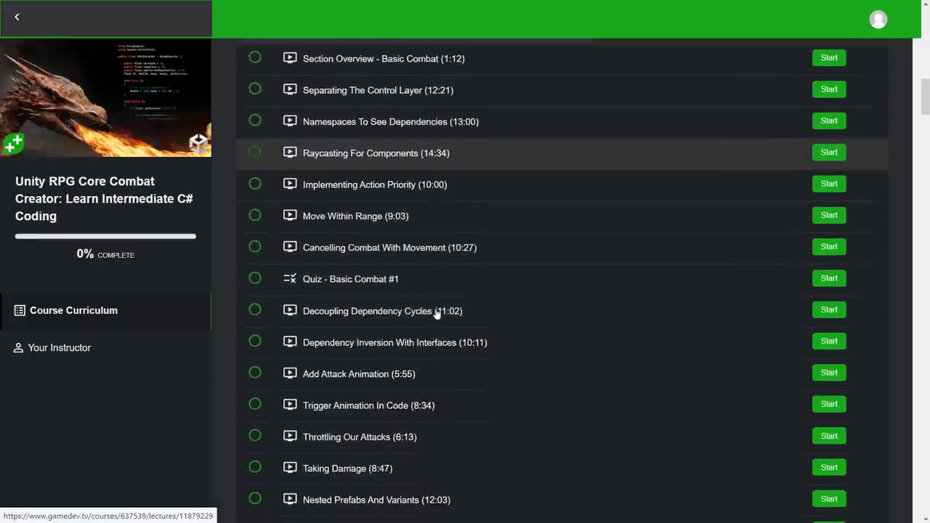
scroll("down", 3)
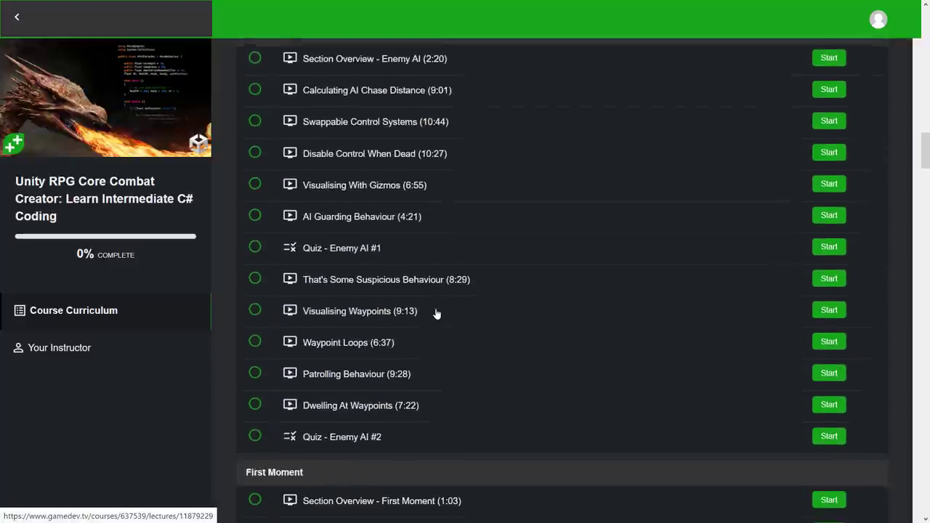
scroll("down", 3)
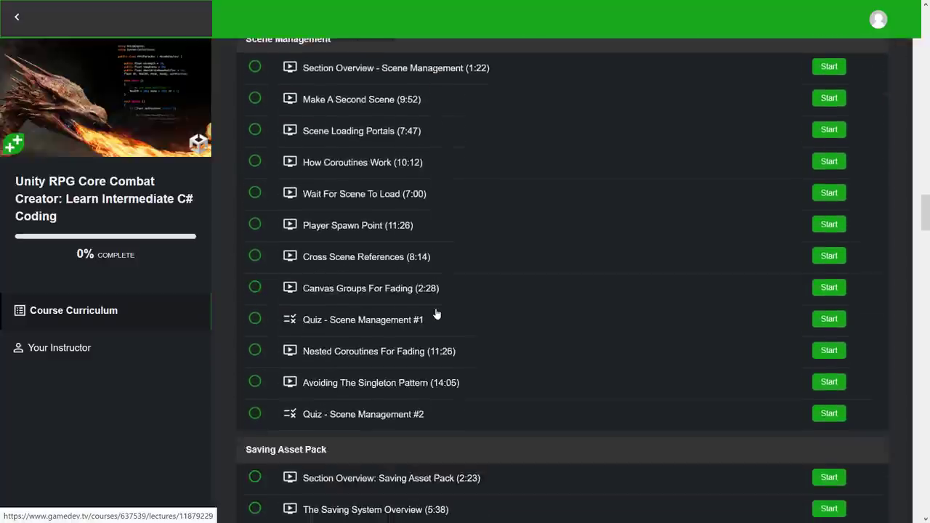
scroll("down", 3)
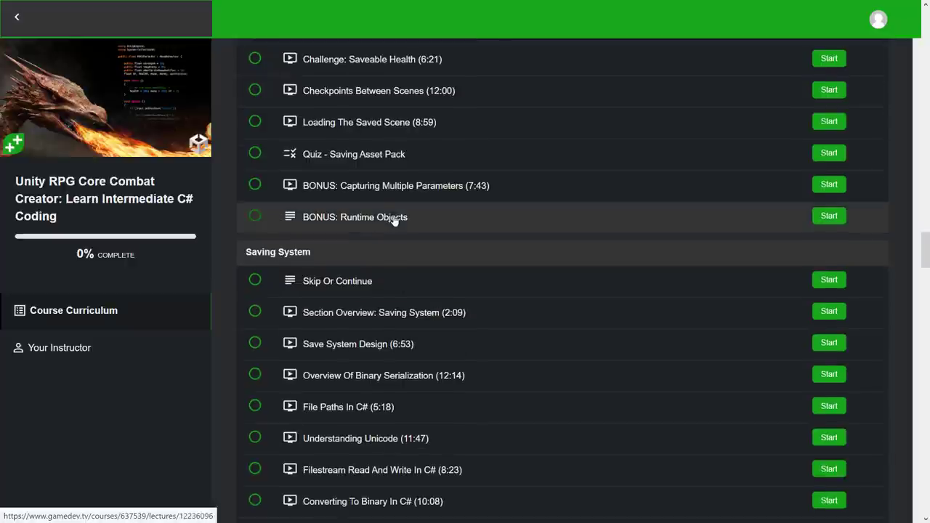
scroll("down", 3)
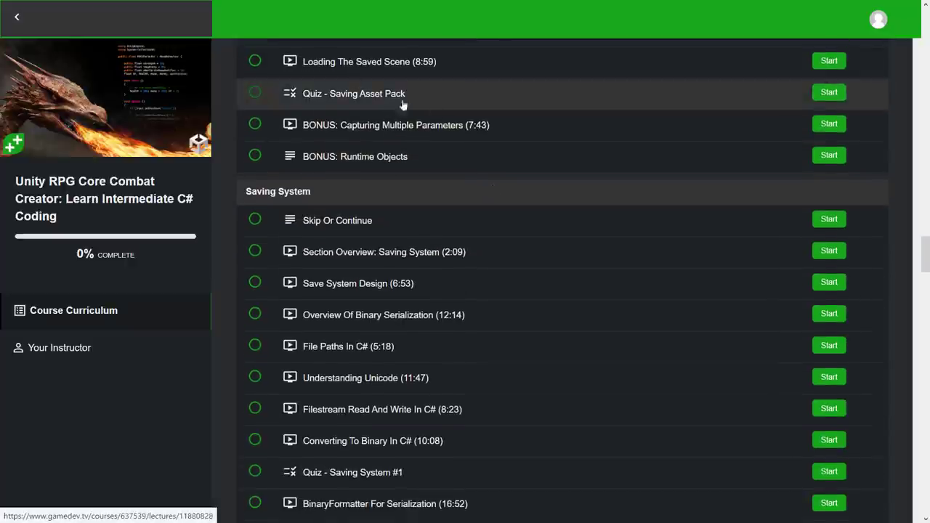
scroll("down", 3)
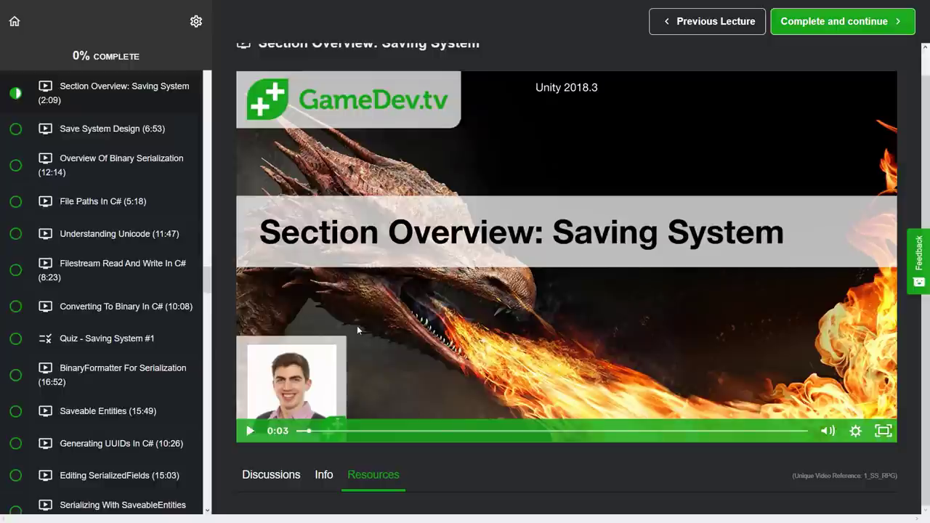
mouse_move(458, 193)
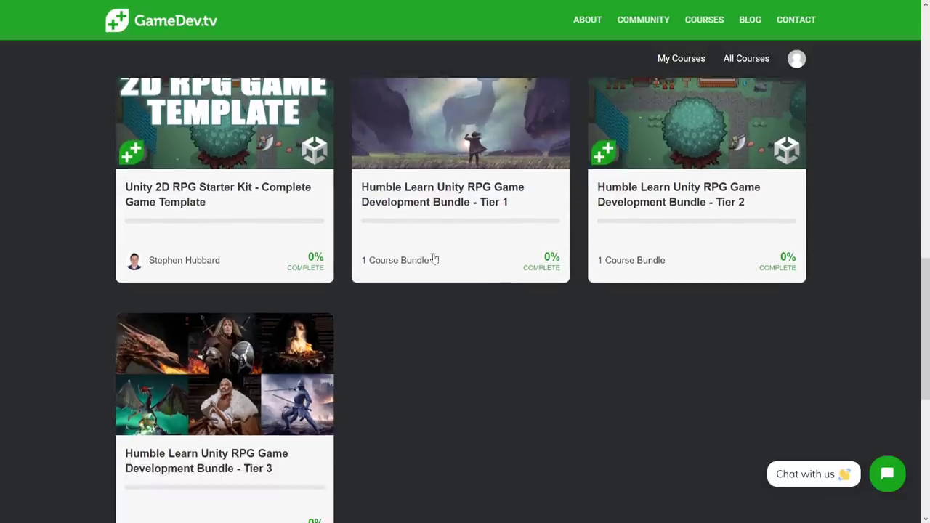
mouse_move(241, 418)
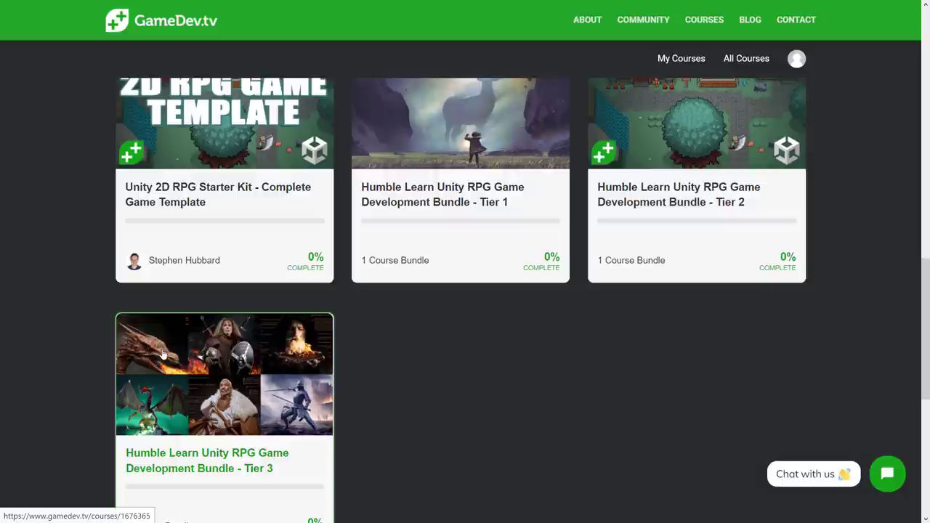
mouse_move(239, 399)
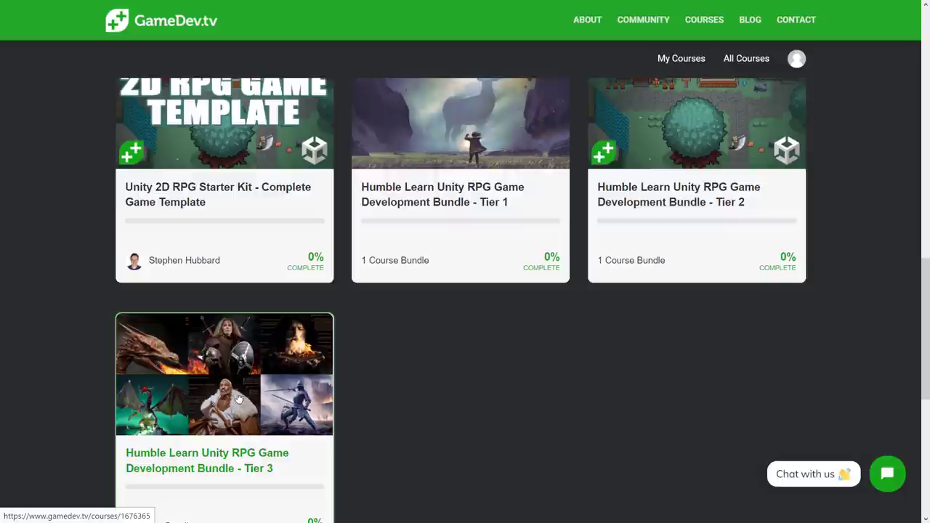
mouse_move(231, 381)
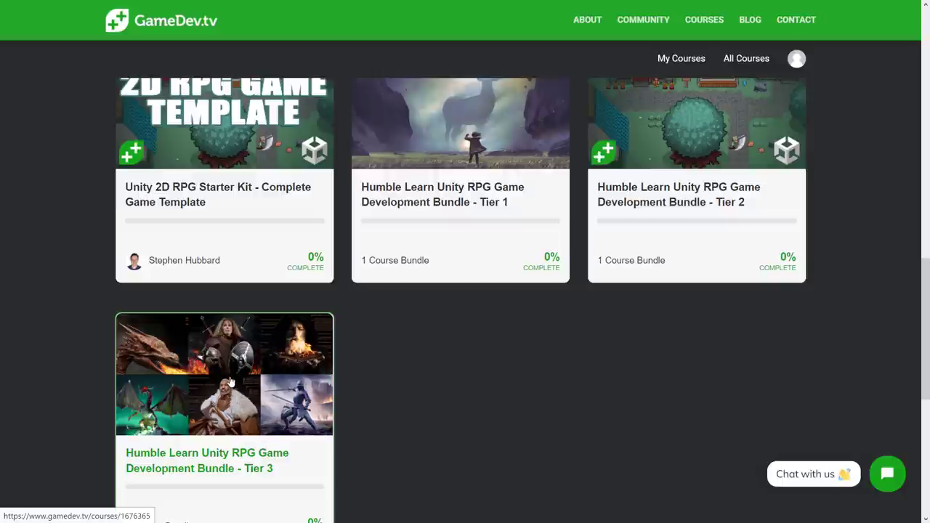
mouse_move(187, 385)
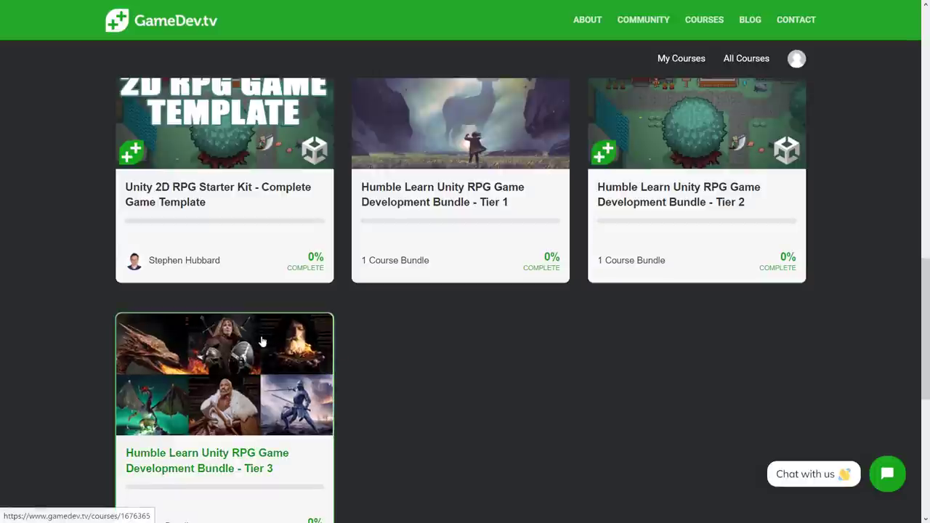
mouse_move(221, 357)
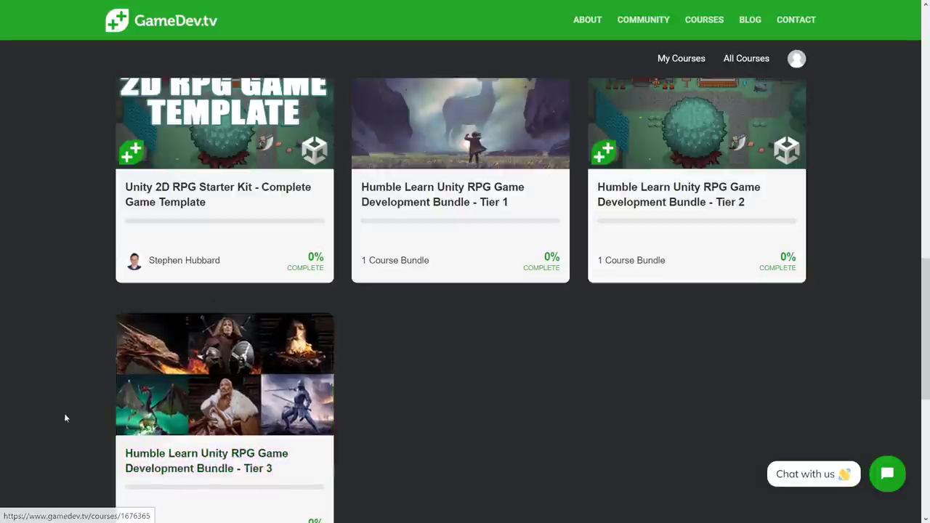
mouse_move(520, 390)
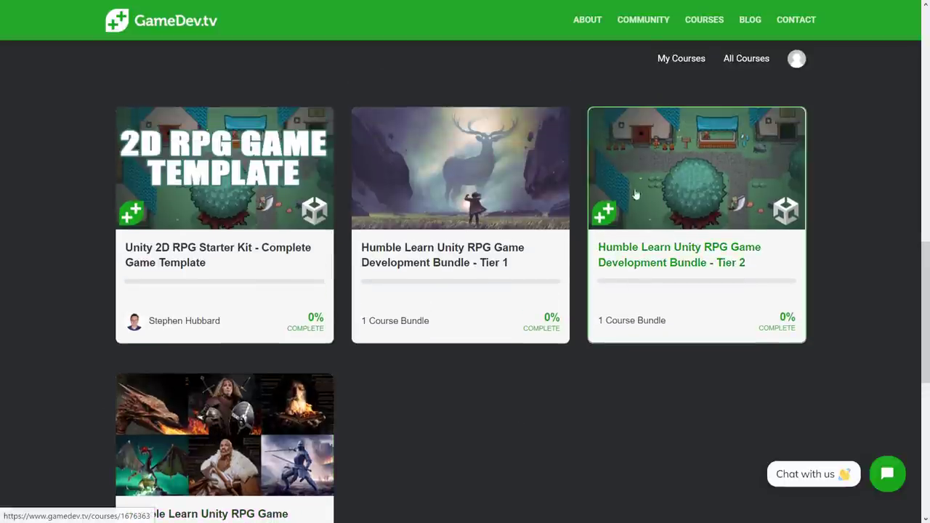
mouse_move(273, 389)
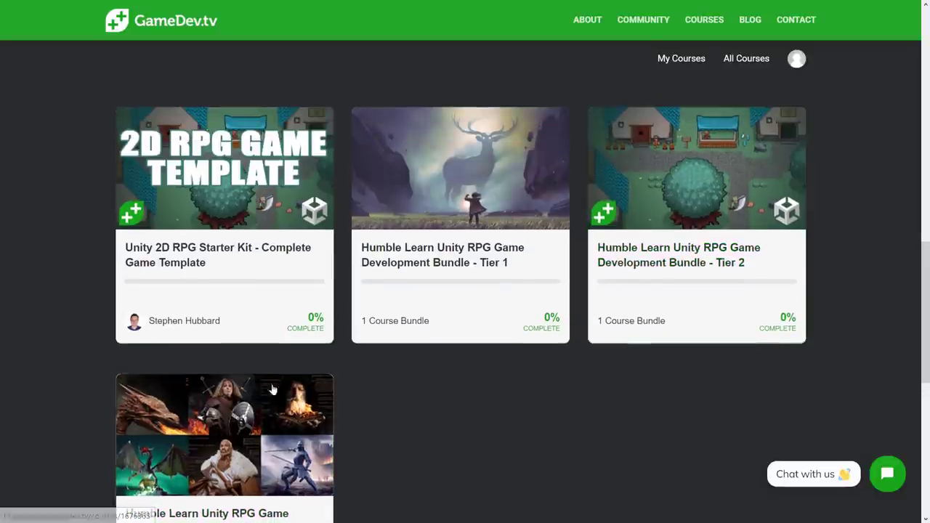
Review the Tier 3 bundle's six included courses, each at 0% complete
left_click(224, 433)
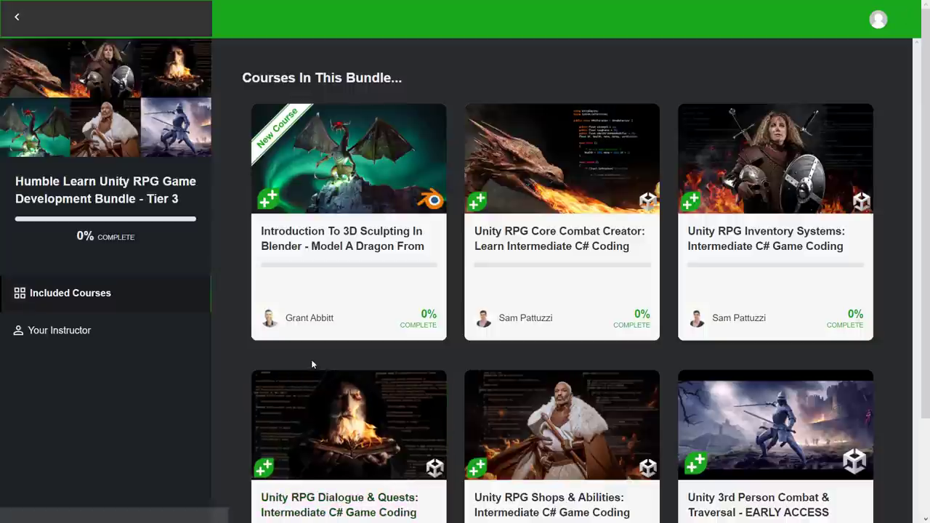
mouse_move(349, 158)
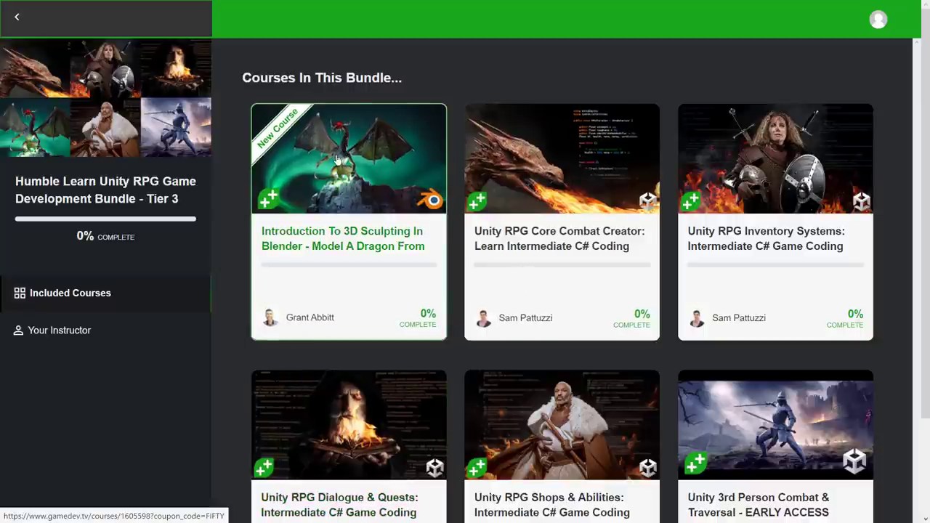
scroll("down", 3)
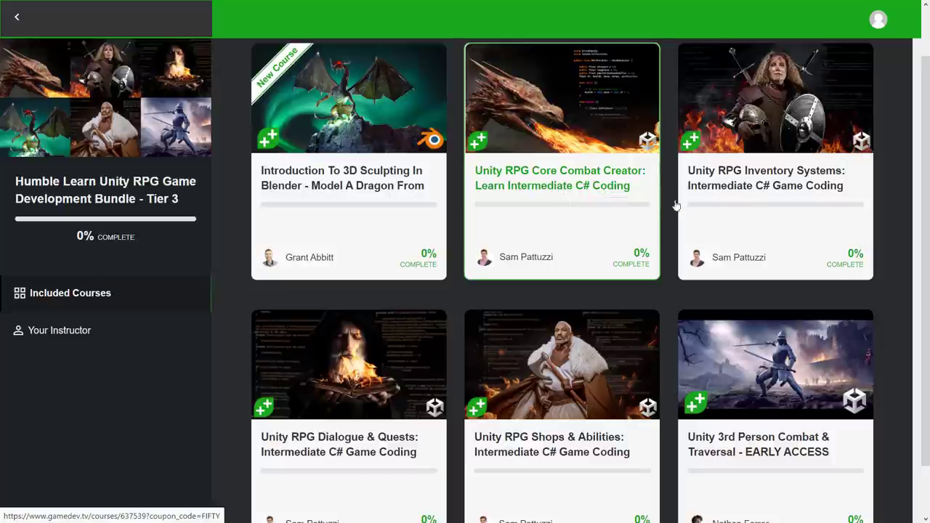
mouse_move(348, 443)
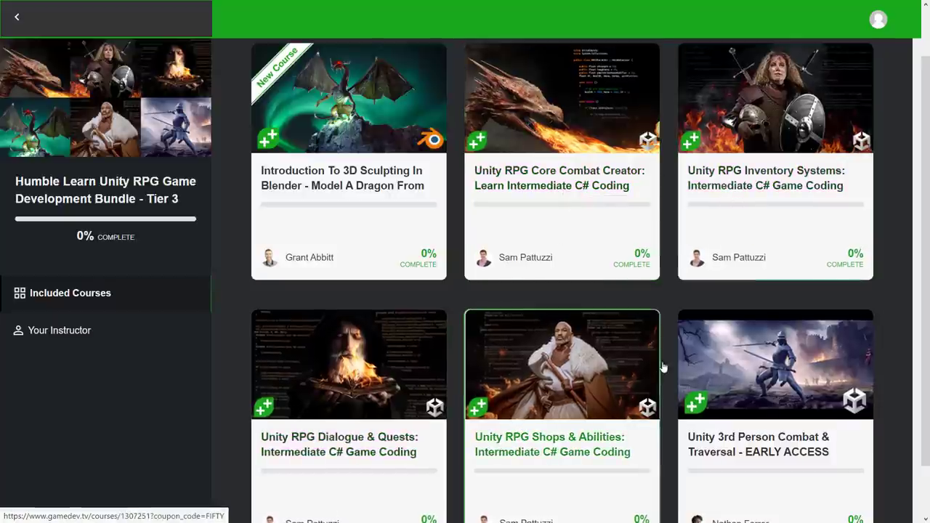
scroll("down", 3)
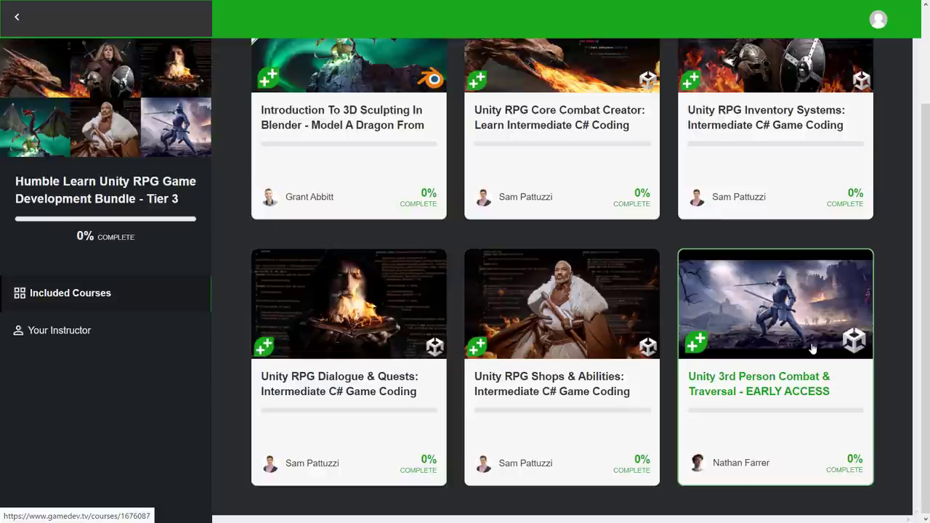
mouse_move(782, 321)
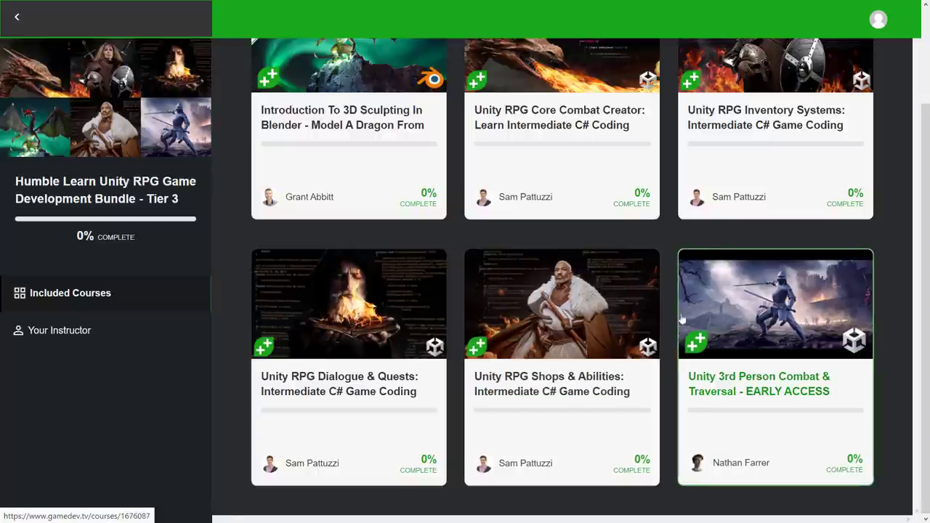
mouse_move(796, 325)
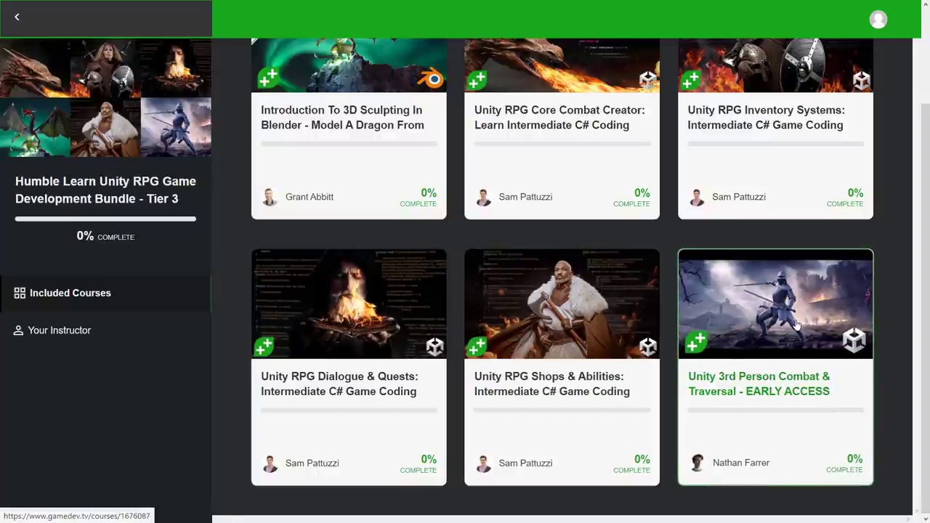
mouse_move(734, 323)
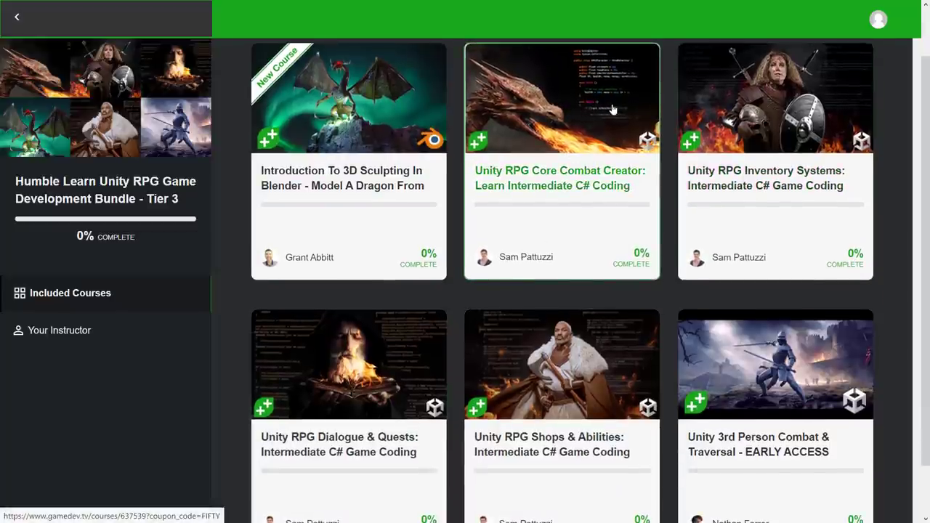
mouse_move(559, 391)
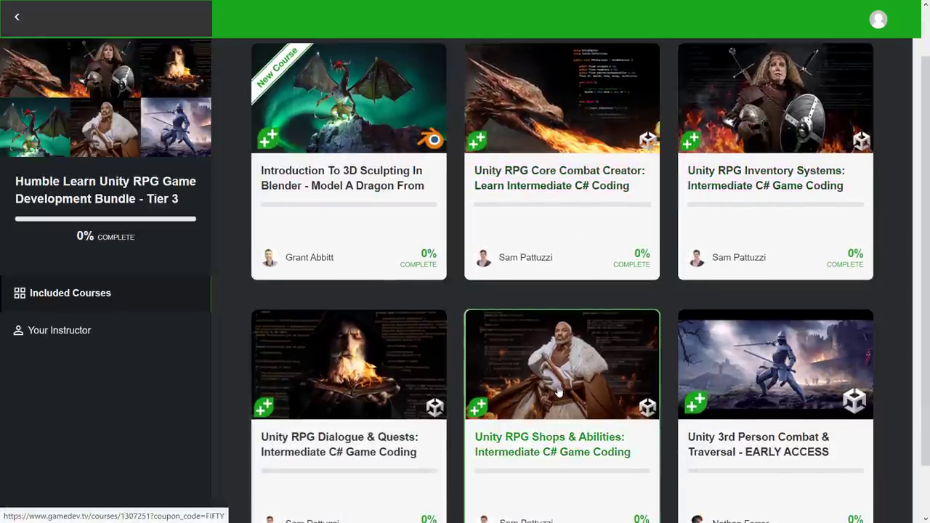
mouse_move(356, 385)
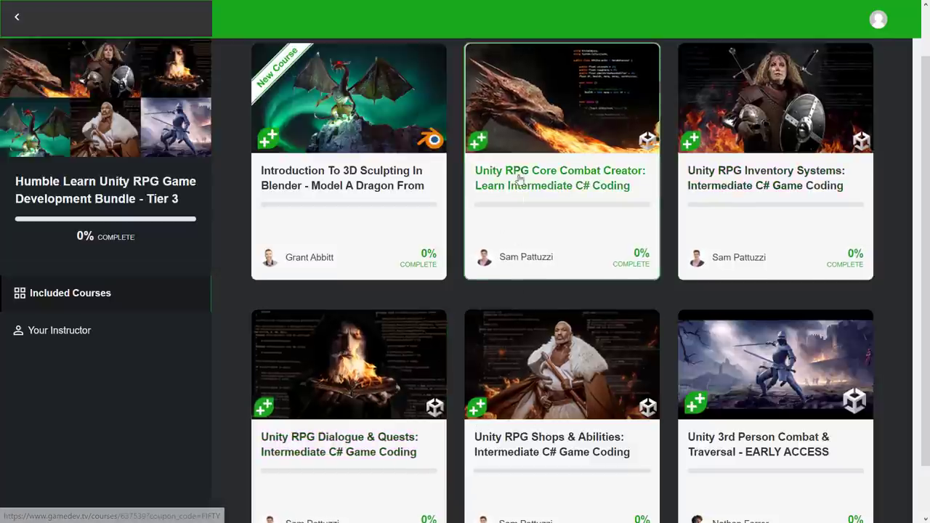
mouse_move(520, 167)
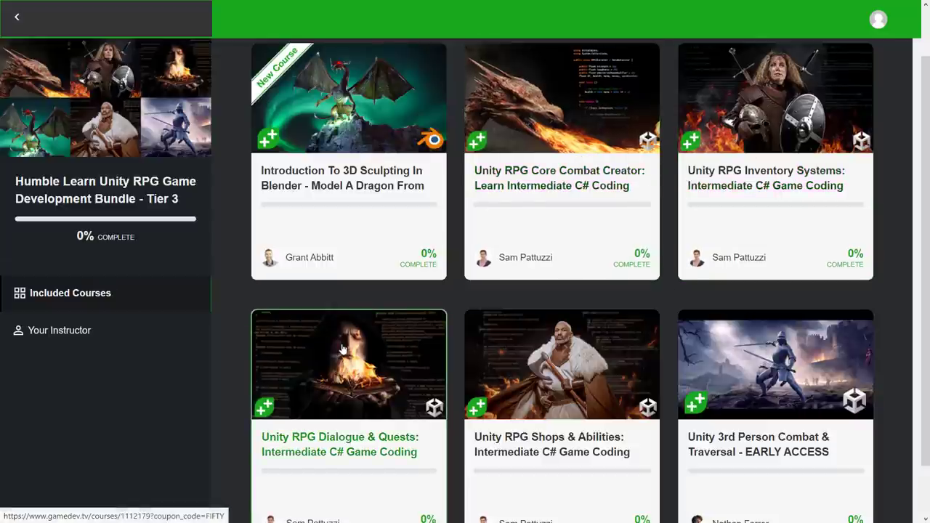
mouse_move(561, 395)
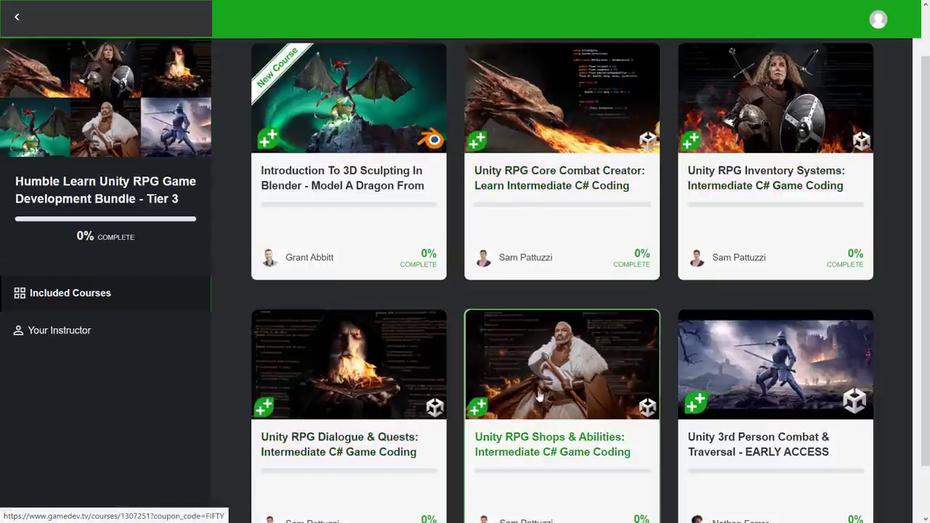
mouse_move(566, 379)
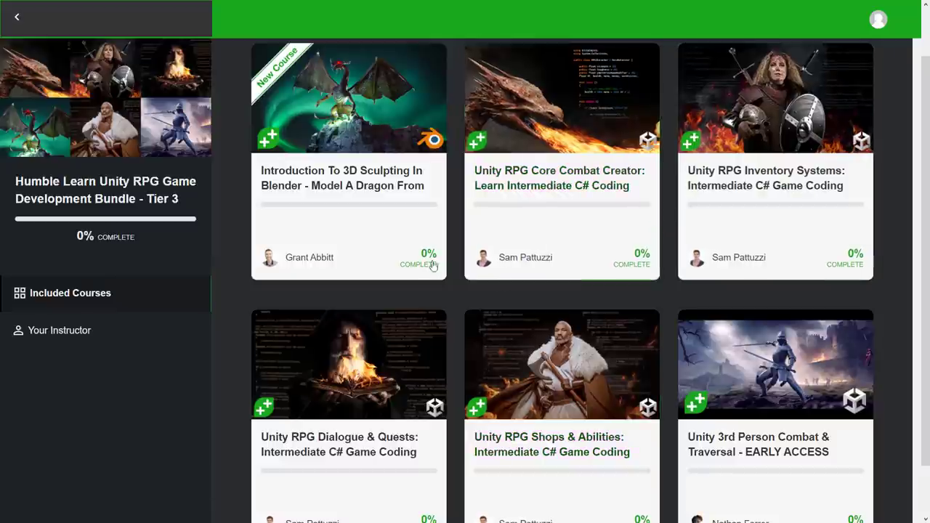
mouse_move(589, 157)
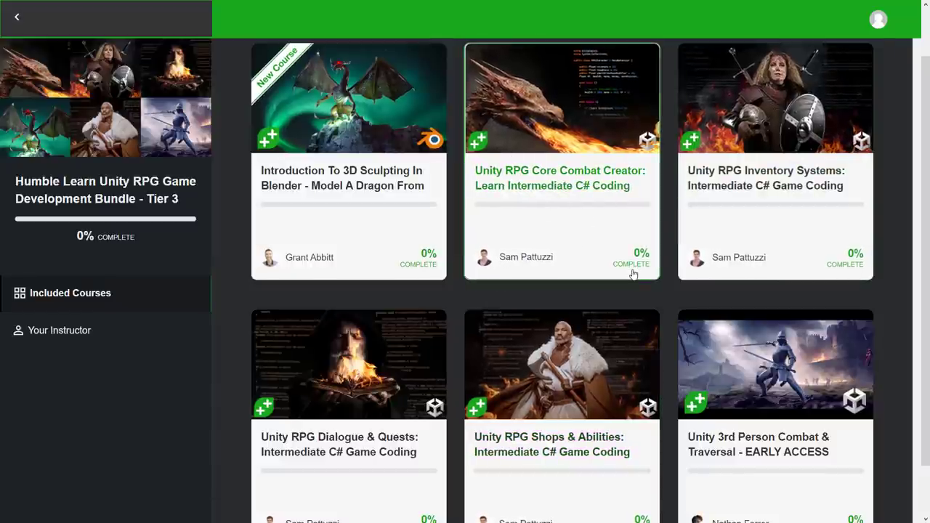
mouse_move(377, 119)
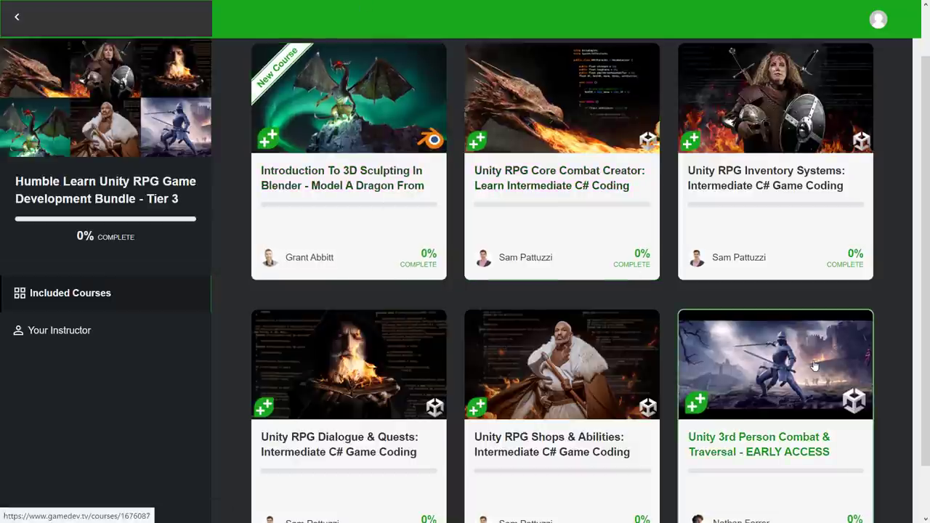
mouse_move(895, 363)
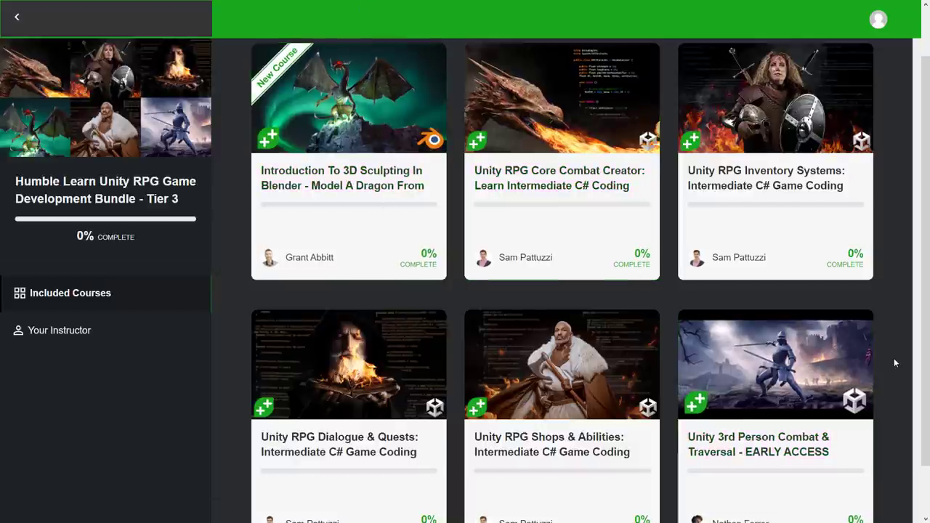